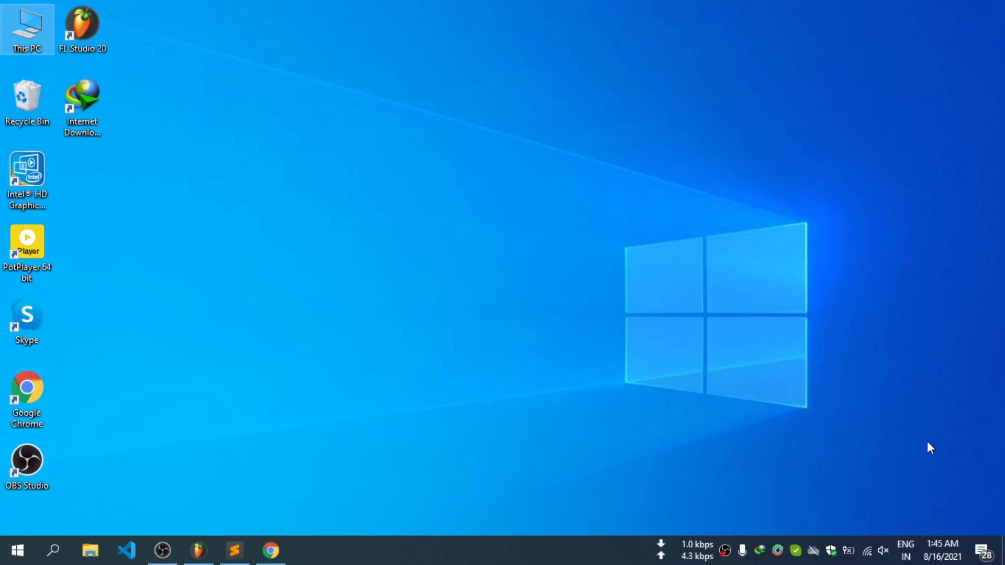
pyautogui.moveTo(330, 444)
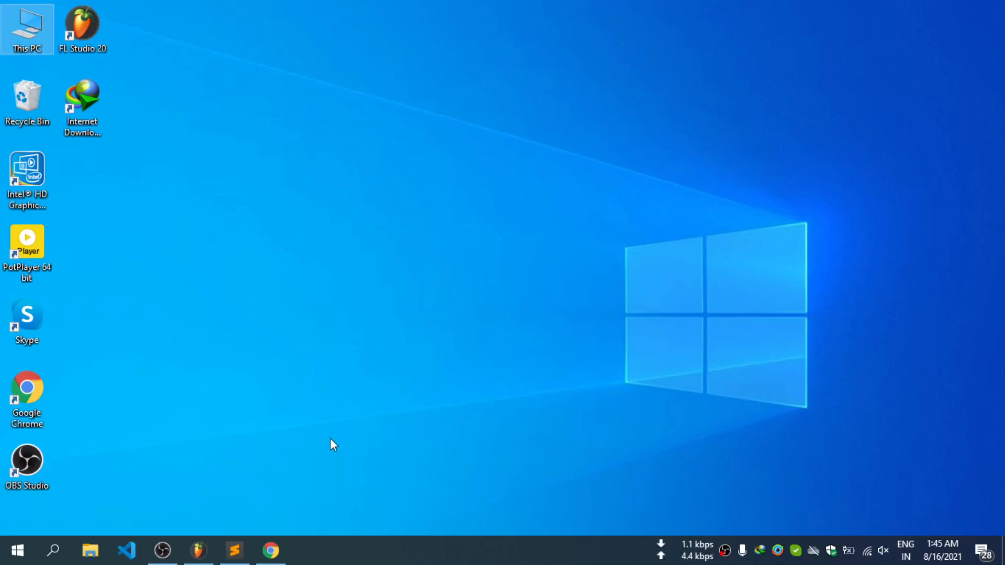
# Remove the pre/code block from the body of index.html
pyautogui.click(234, 551)
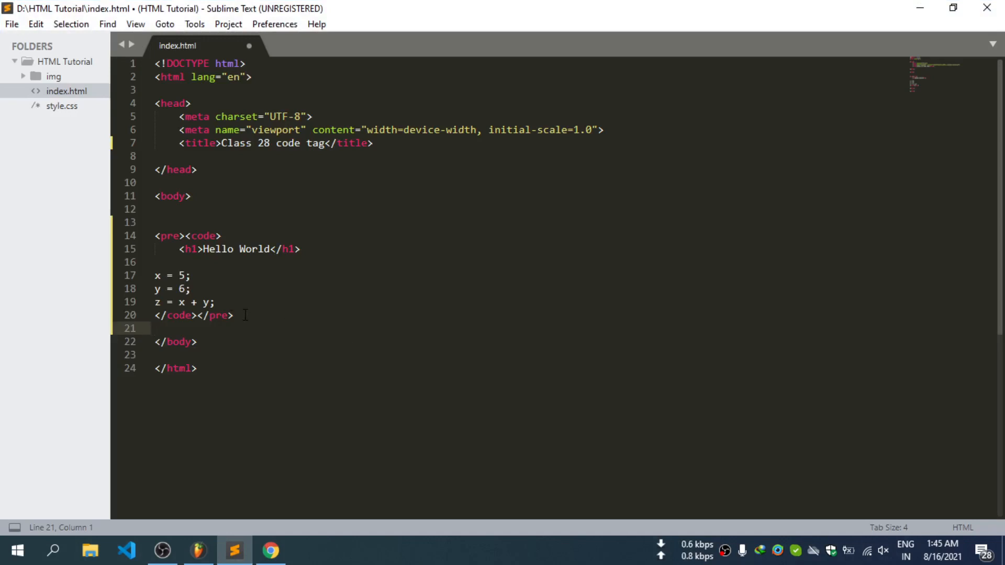
pyautogui.moveTo(199, 235); pyautogui.dragTo(234, 315)
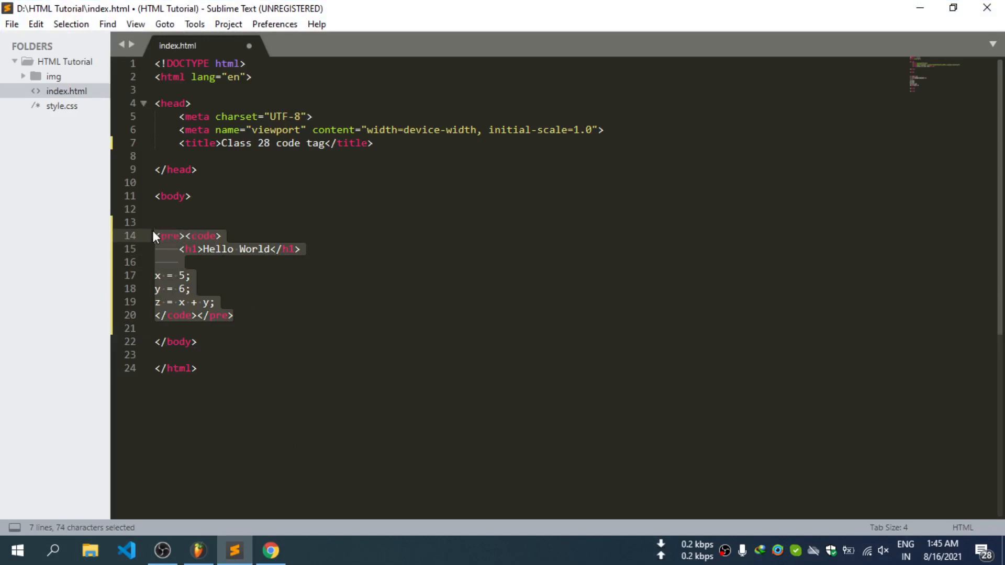
pyautogui.press('Delete')
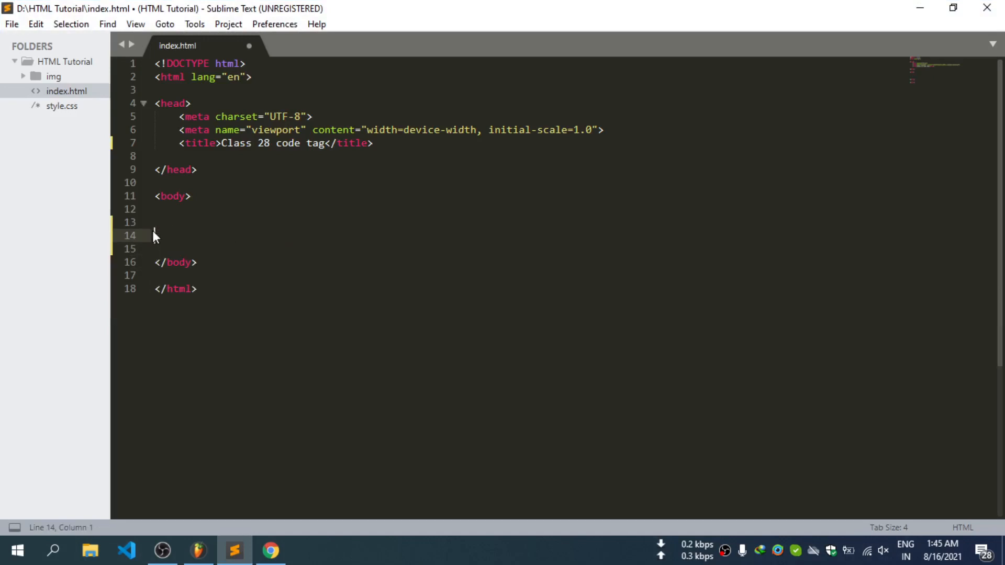
# Change the page title to 'Class 29 code tag' and save index.html
pyautogui.click(268, 142)
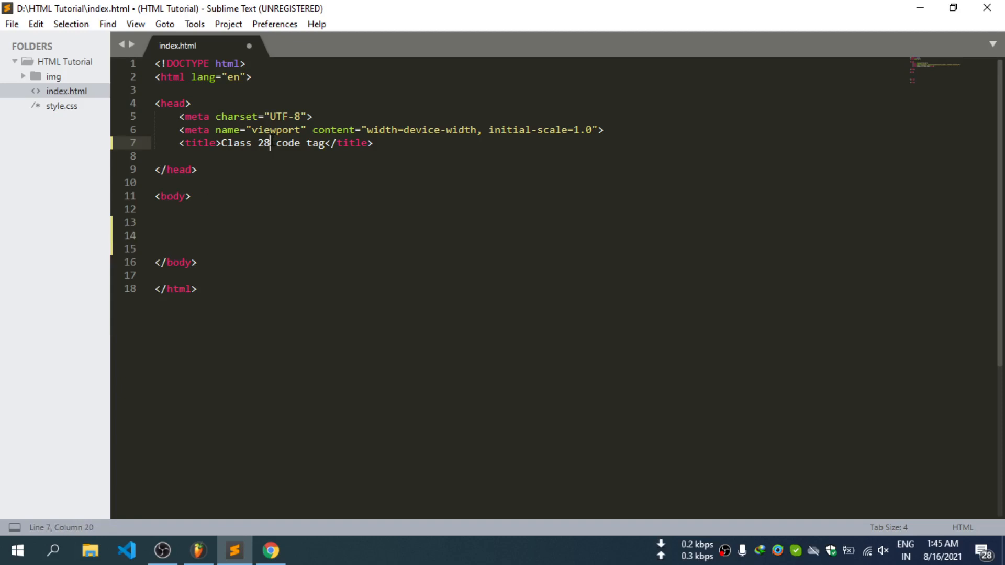
pyautogui.write('9')
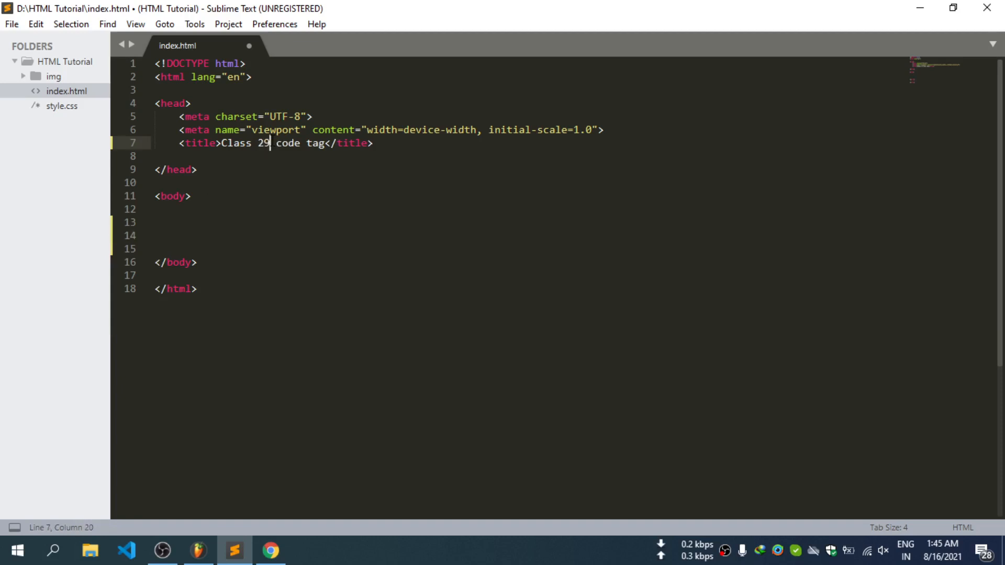
pyautogui.press('ctrl+s')
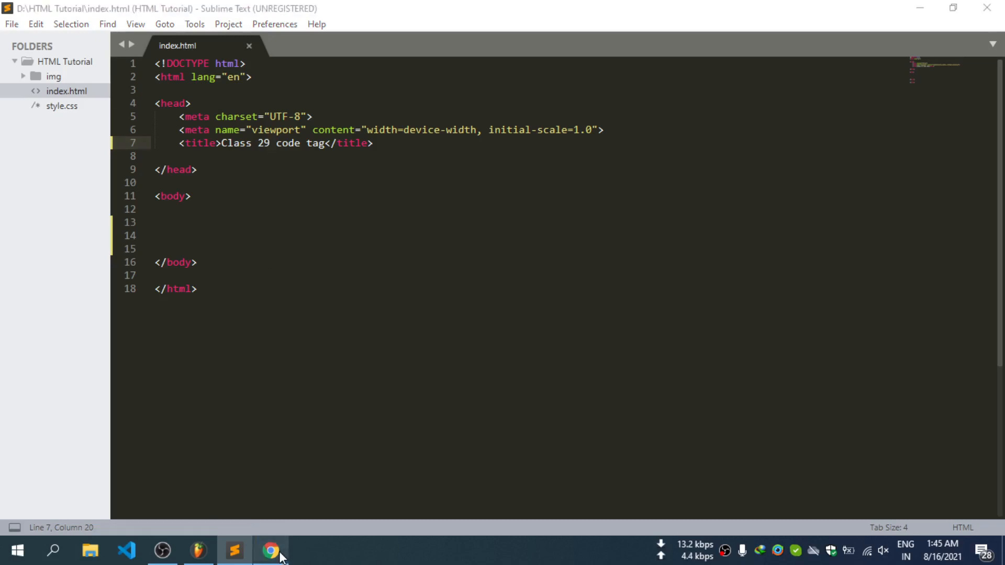
# Close the Bangla HTML tag tab and XHTML search tab, then read down the HTML Versus XHTML lesson
pyautogui.click(269, 549)
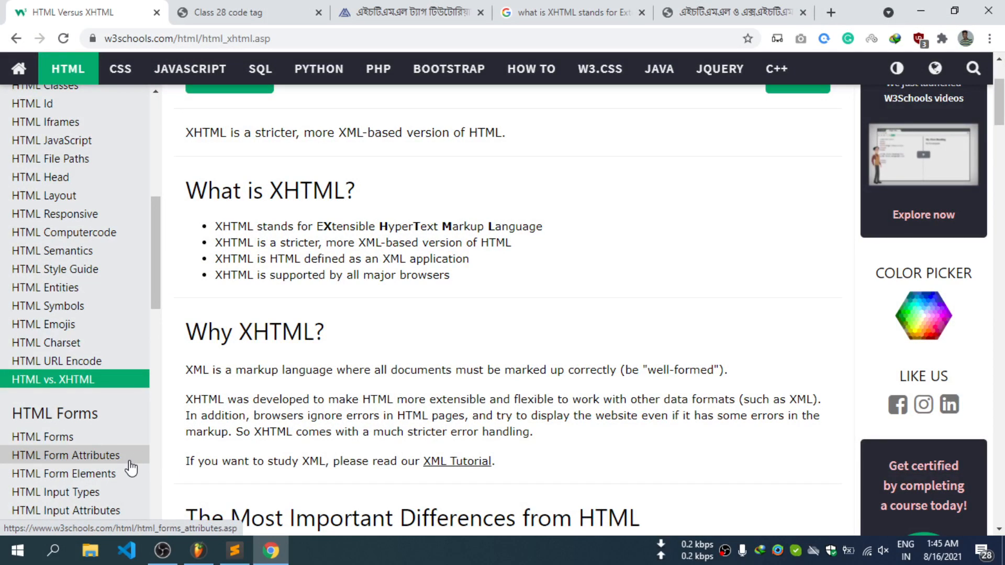
pyautogui.moveTo(51, 307)
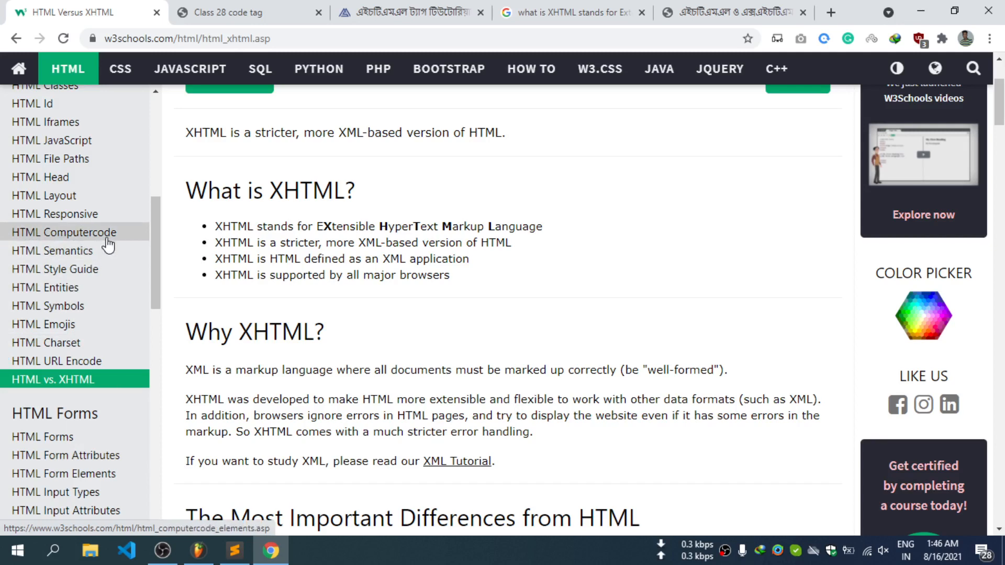
pyautogui.moveTo(105, 260)
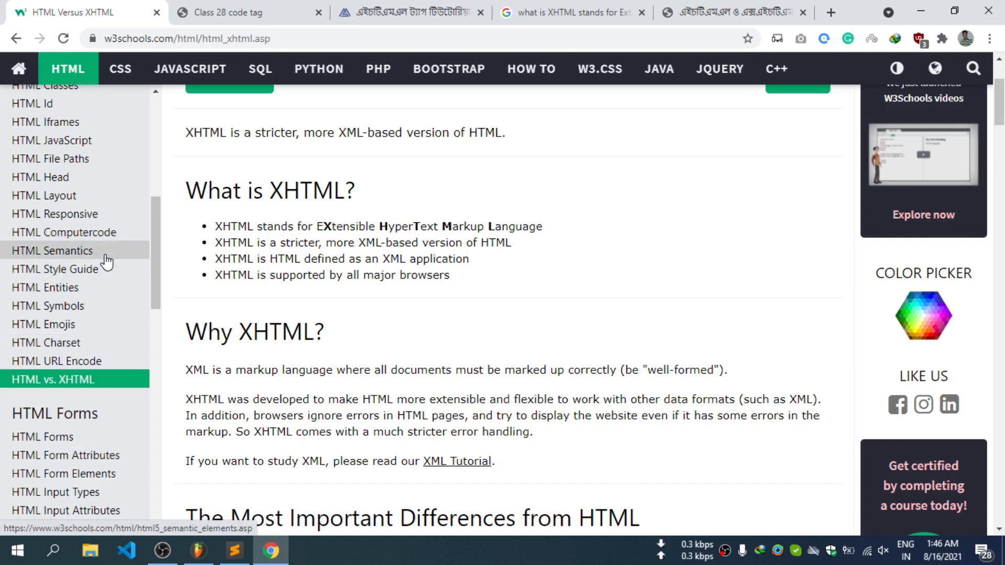
pyautogui.moveTo(78, 348)
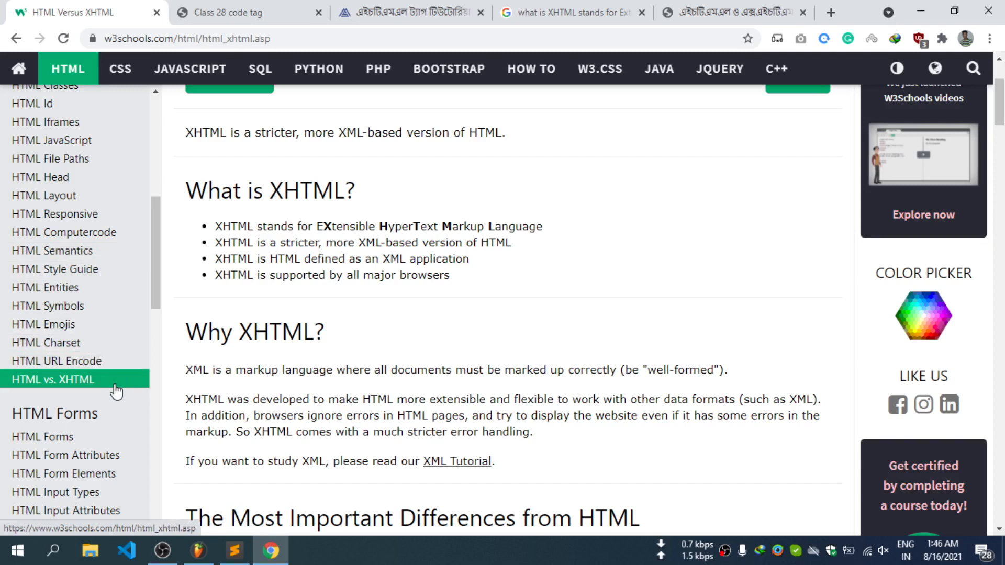
pyautogui.moveTo(119, 383)
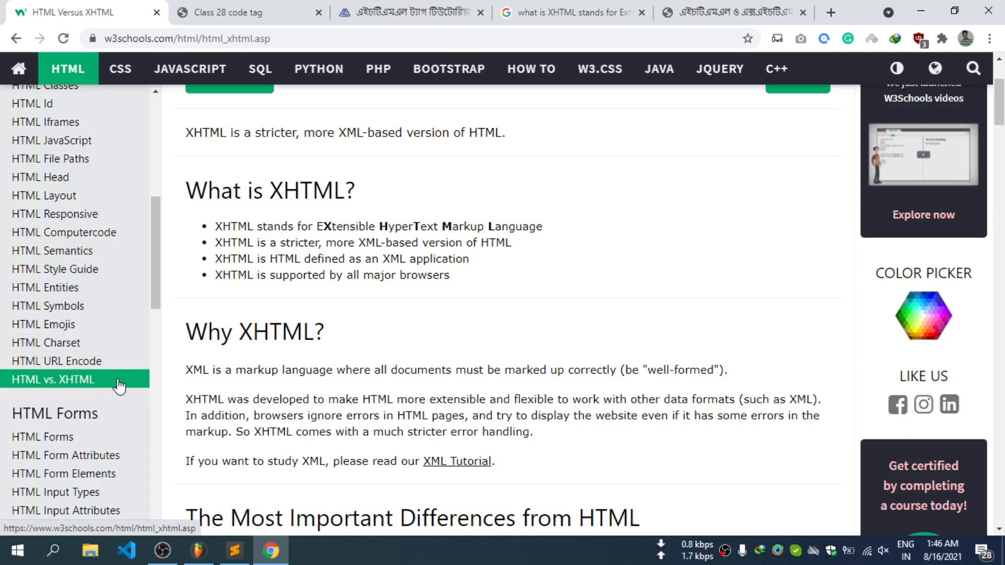
pyautogui.moveTo(104, 362)
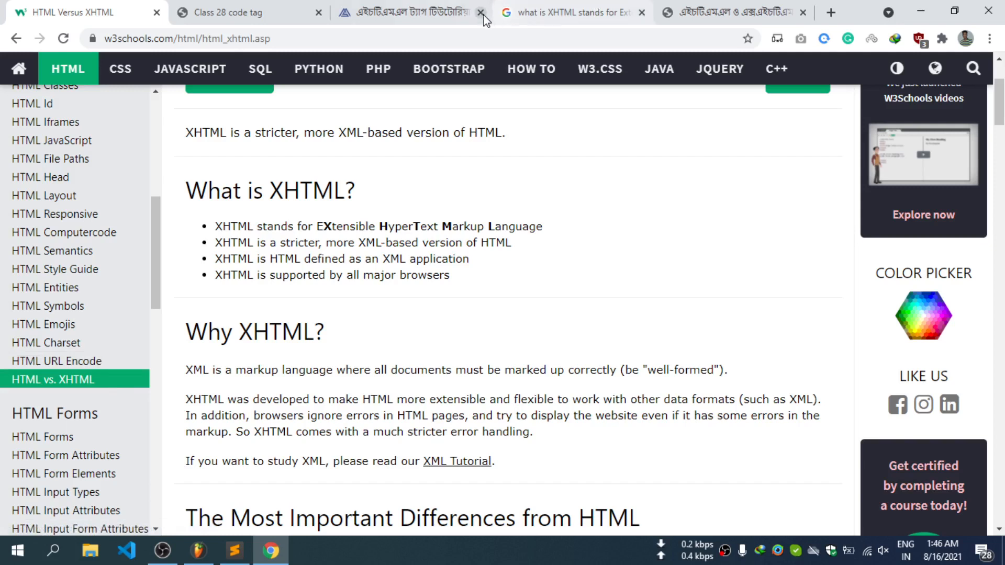
pyautogui.click(480, 13)
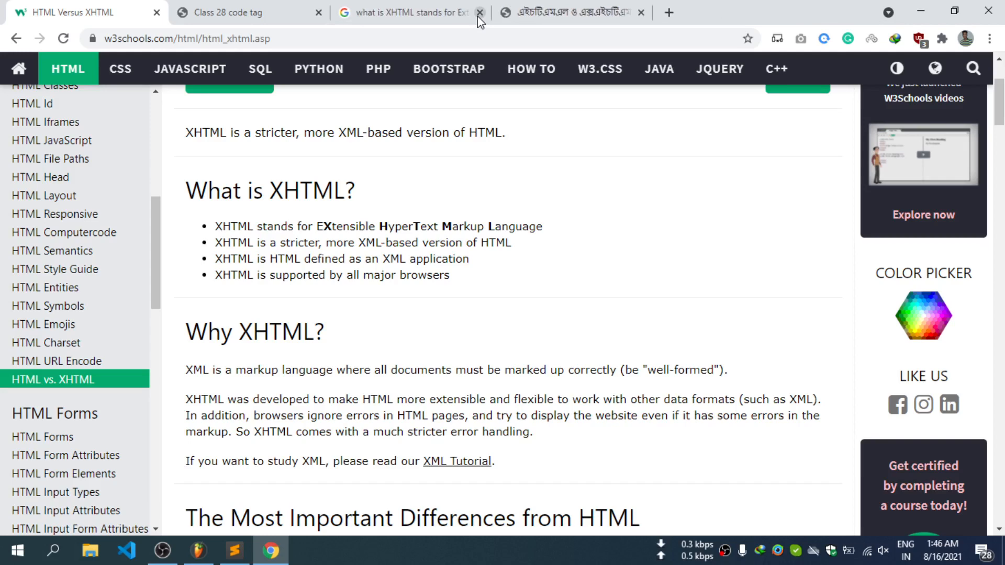
pyautogui.click(412, 13)
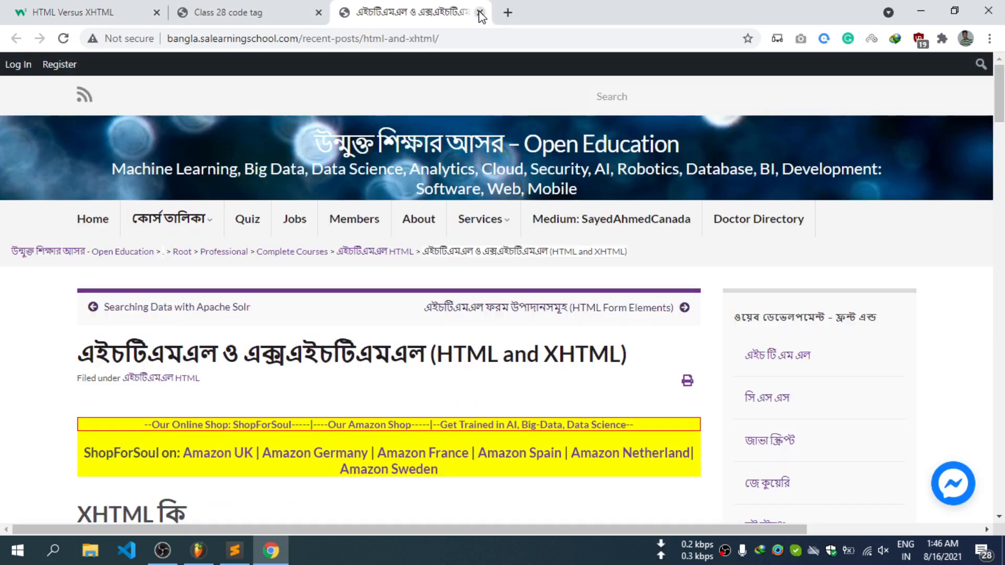
pyautogui.click(73, 12)
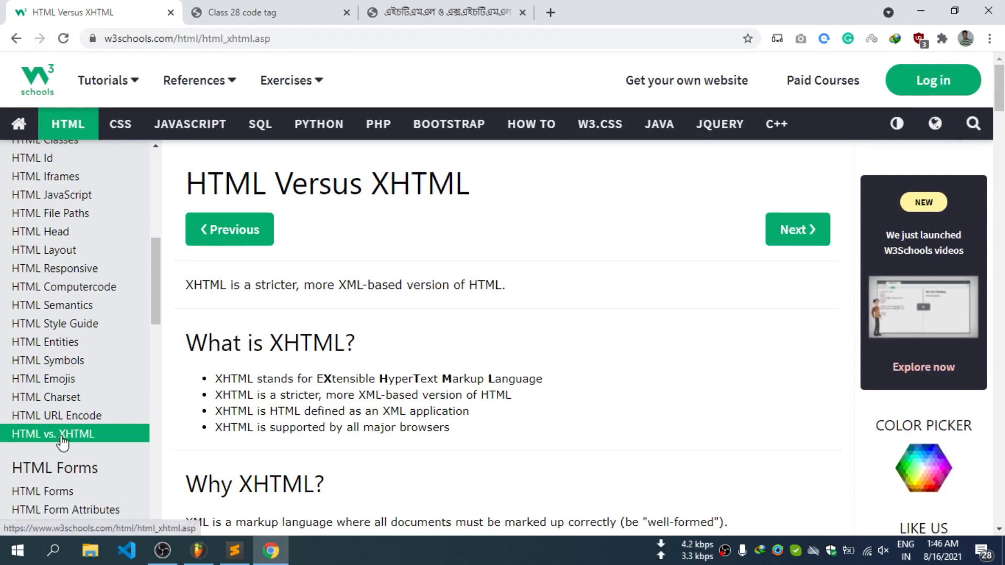
pyautogui.moveTo(334, 443)
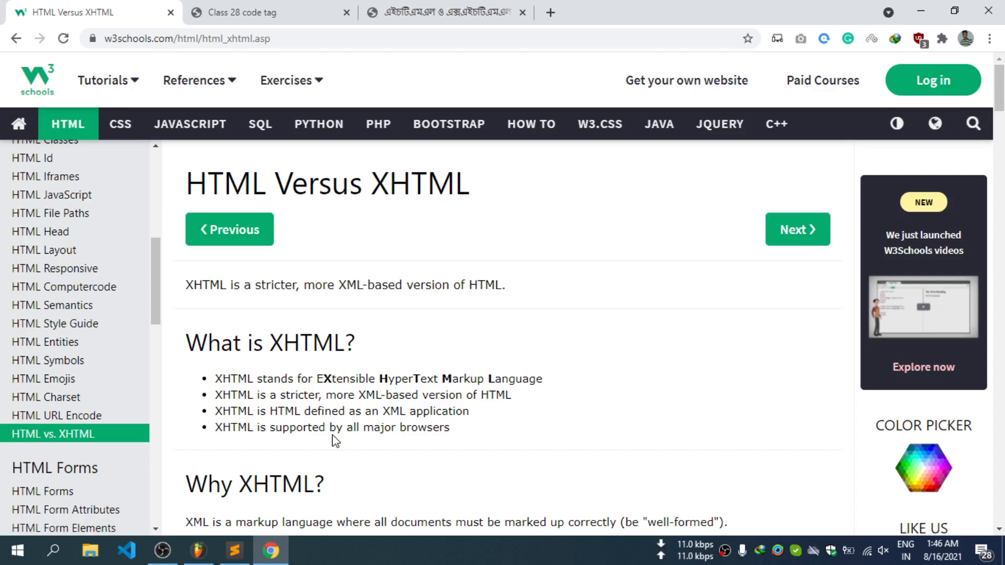
pyautogui.scroll(-3)
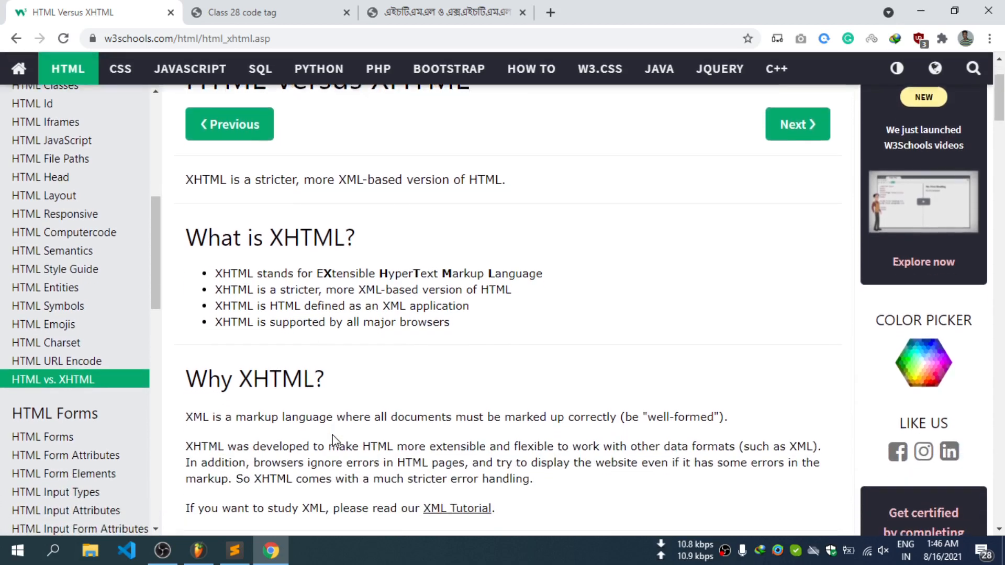
pyautogui.scroll(-3)
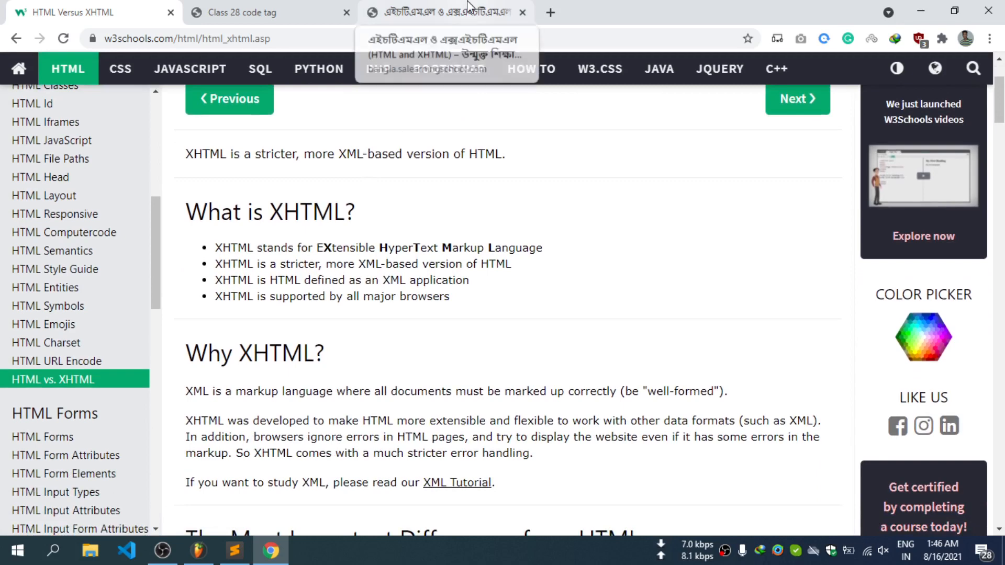
# Switch to the Bangla HTML and XHTML article and scroll to its Document Structure rules
pyautogui.click(451, 13)
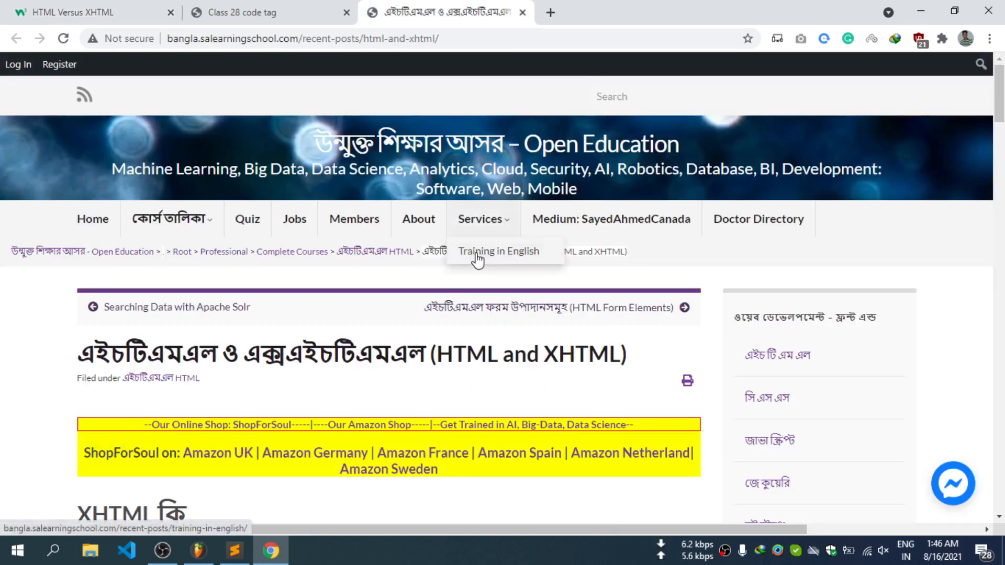
pyautogui.scroll(-3)
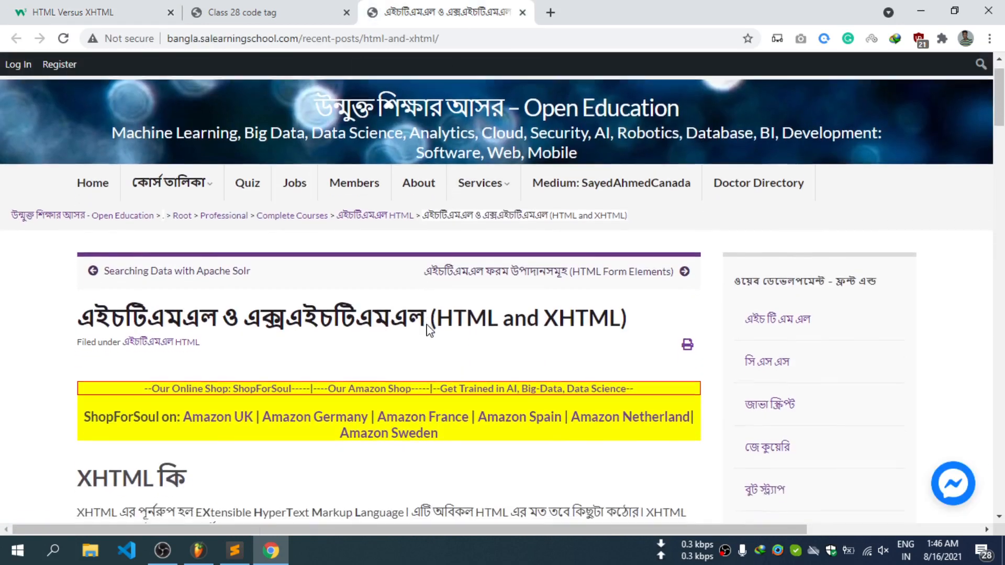
pyautogui.scroll(-3)
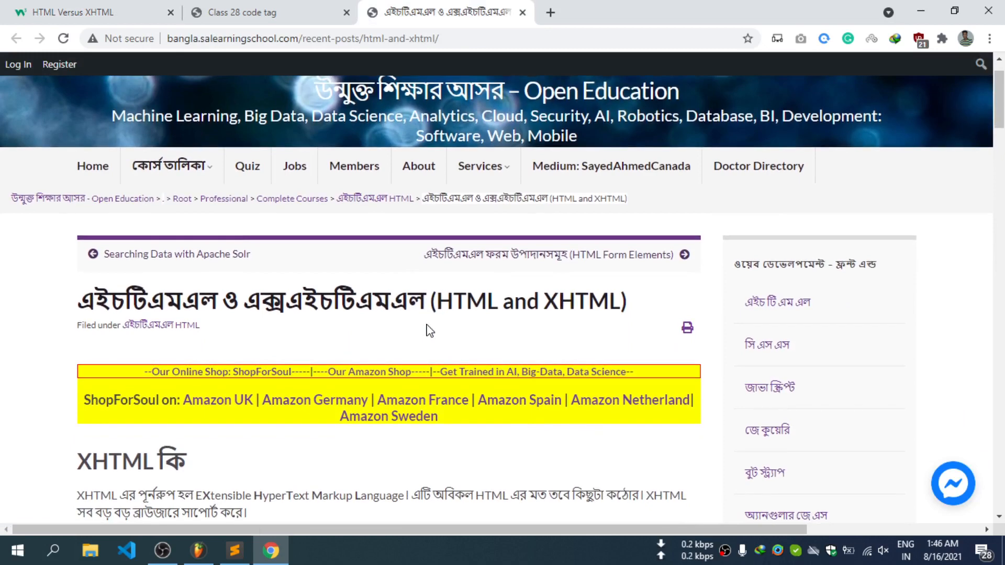
pyautogui.scroll(-3)
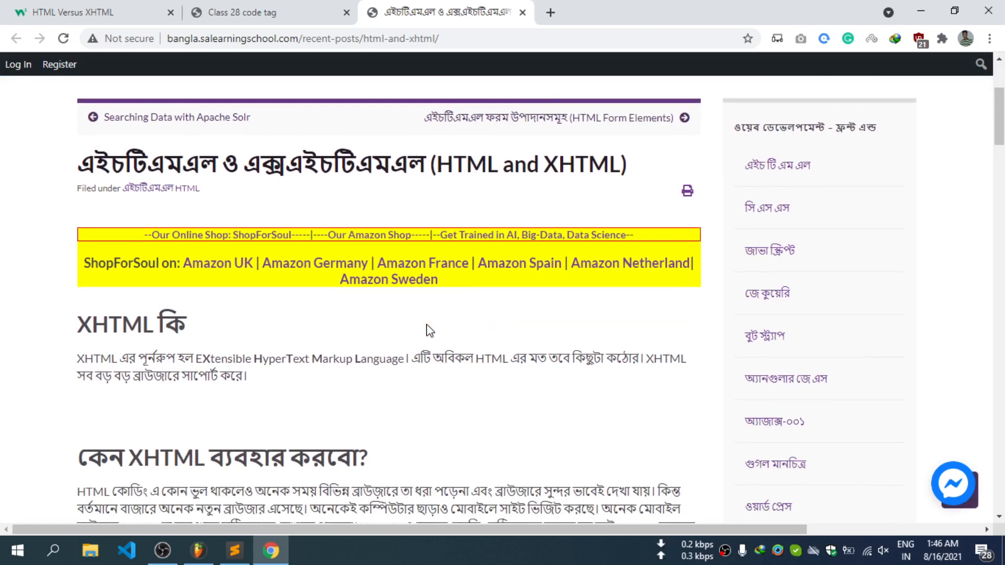
pyautogui.scroll(-3)
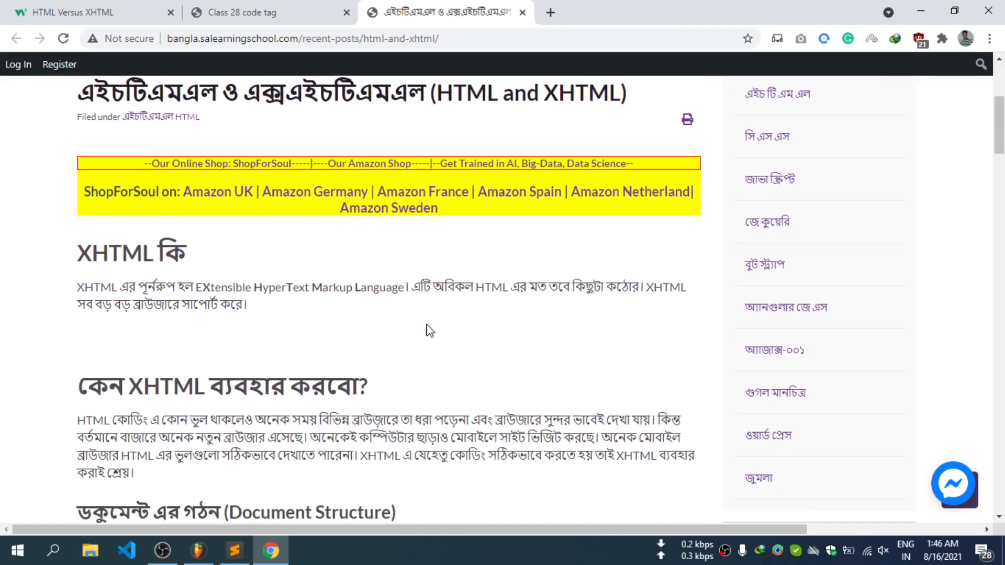
pyautogui.scroll(-3)
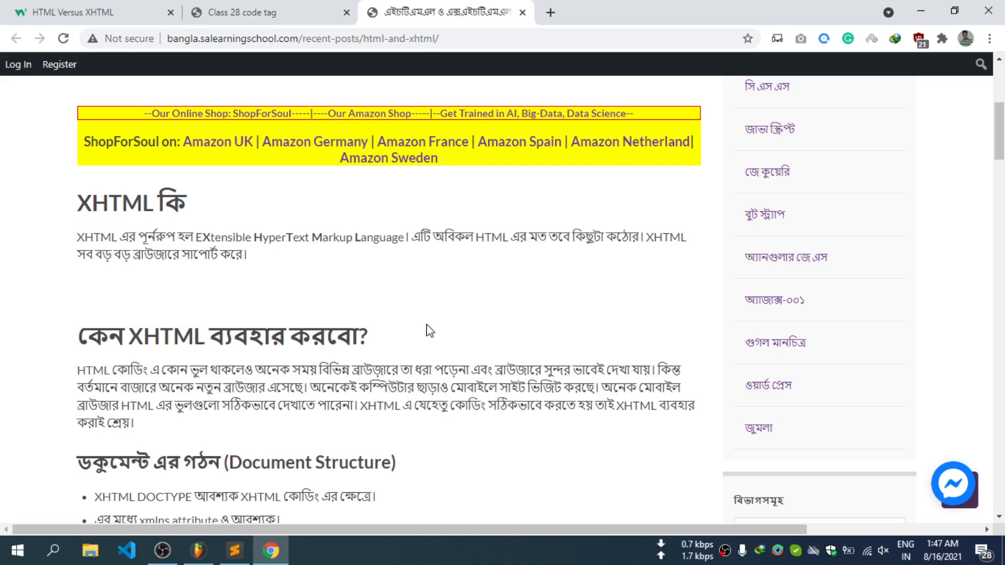
pyautogui.scroll(-3)
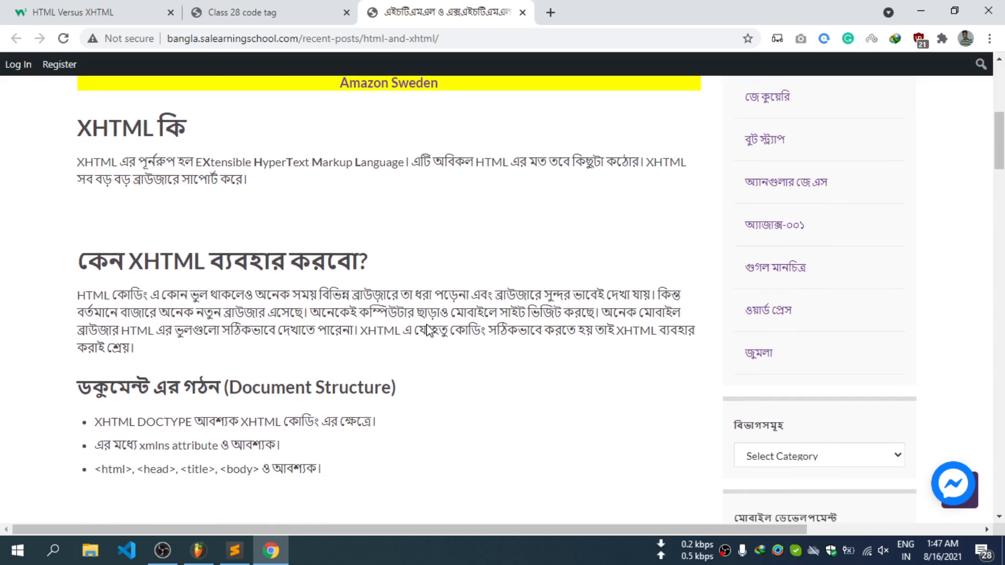
# Scroll to the 'Why use XHTML' explanation and Document Structure heading
pyautogui.scroll(-3)
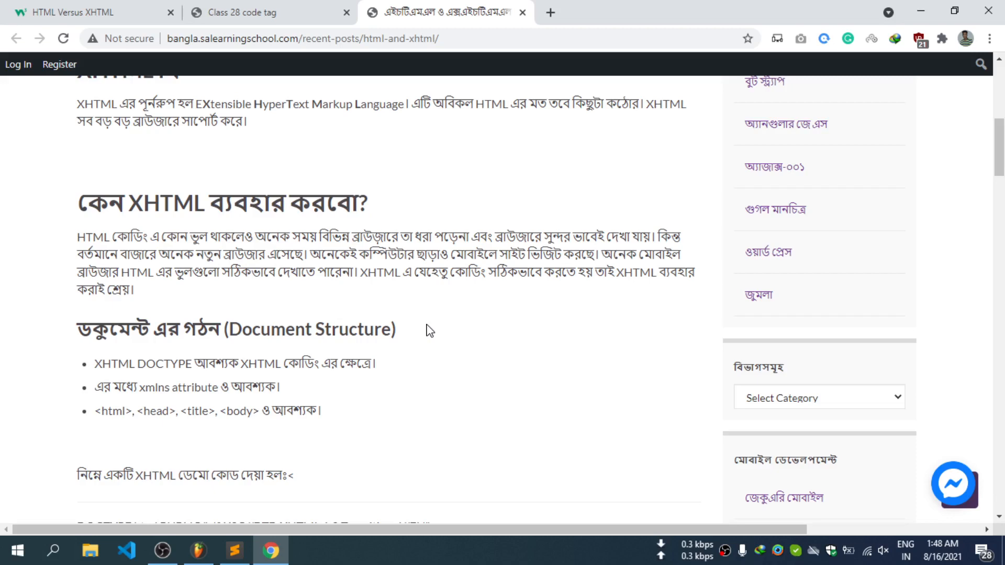
# Scroll until the XHTML demo code from DOCTYPE to closing html tag is fully visible
pyautogui.scroll(-3)
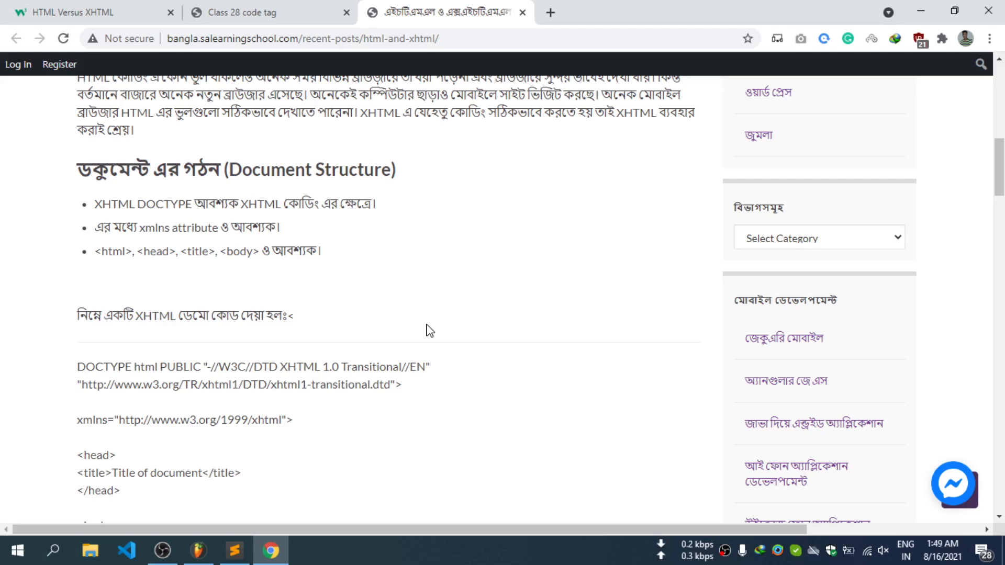
pyautogui.scroll(-3)
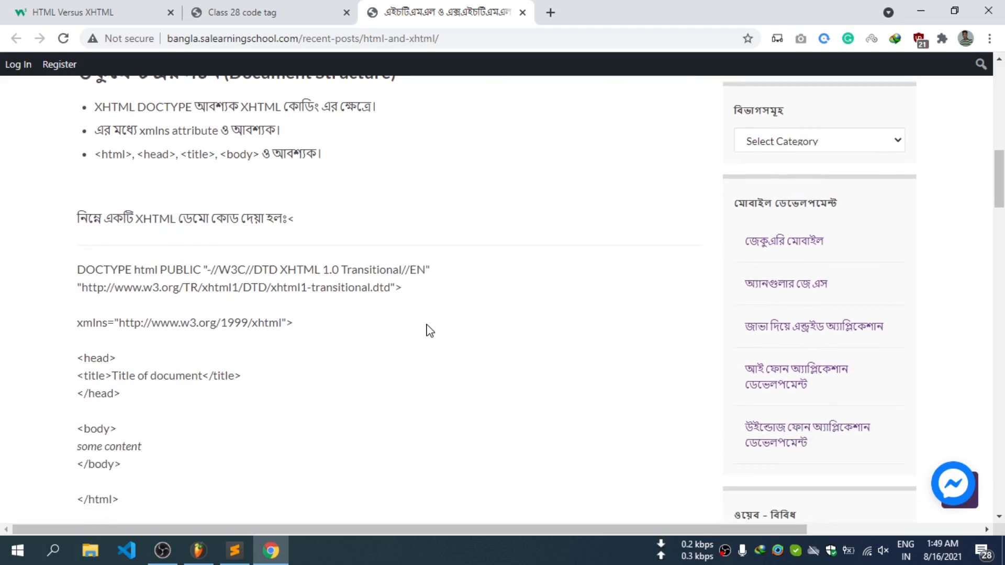
pyautogui.scroll(-3)
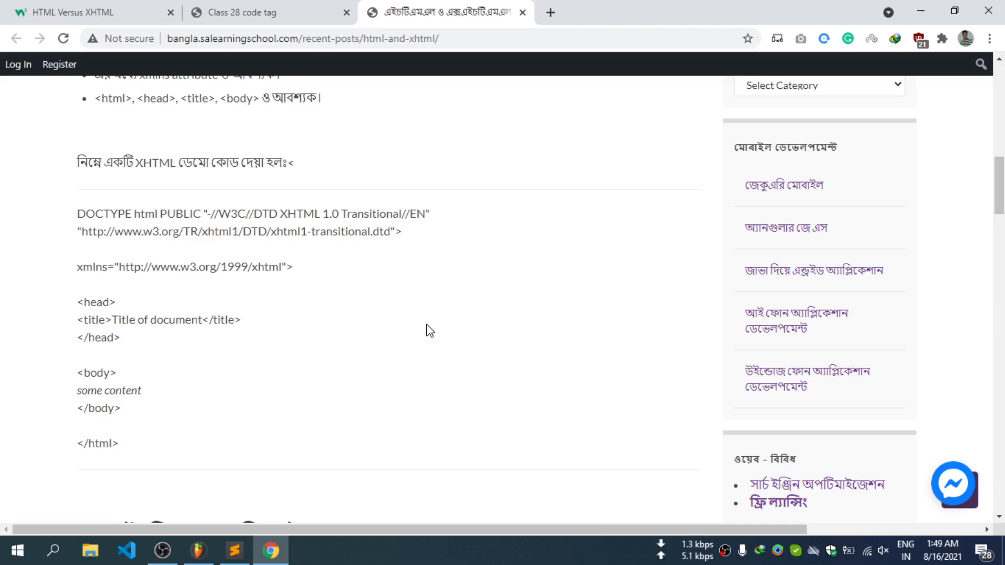
pyautogui.moveTo(353, 329)
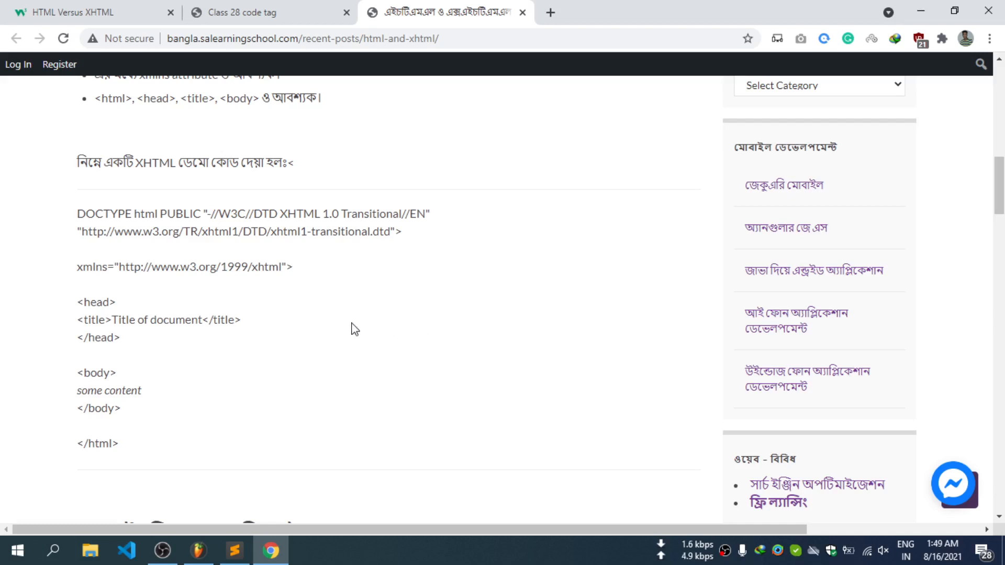
# Dismiss the Download File Info prompt and scroll to the XHTML Elements nesting rules
pyautogui.scroll(-3)
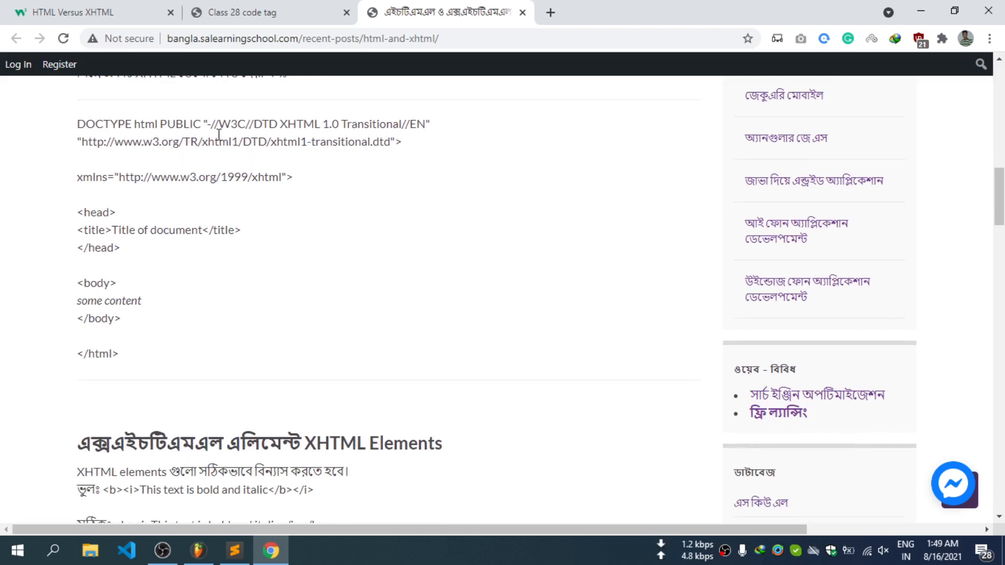
pyautogui.moveTo(351, 164)
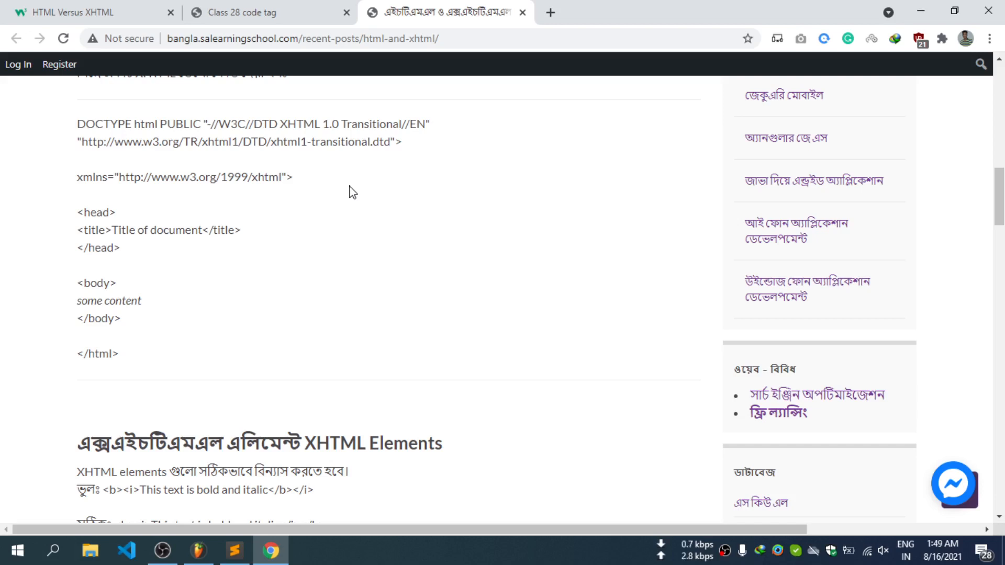
pyautogui.moveTo(339, 197)
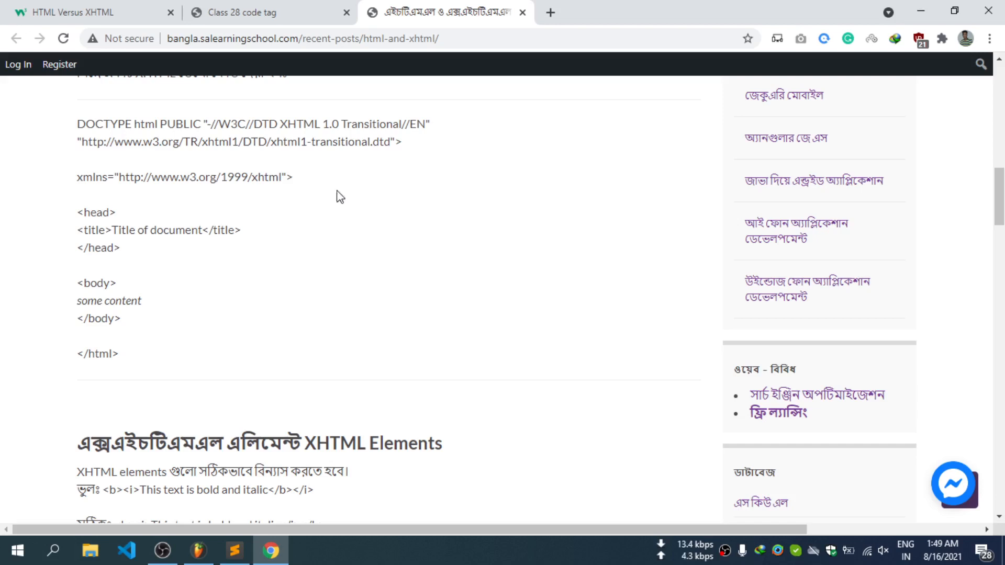
pyautogui.moveTo(99, 194)
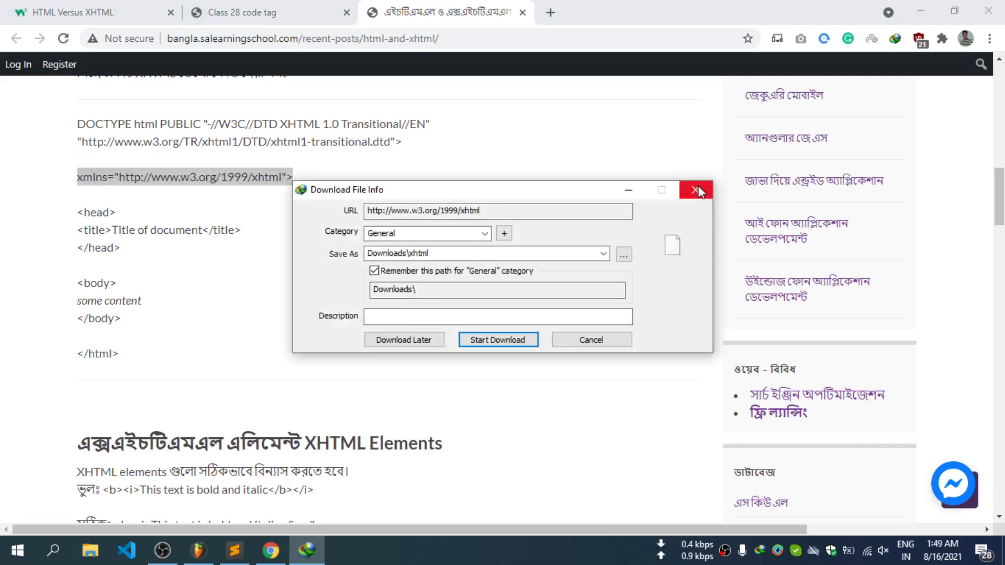
pyautogui.click(695, 190)
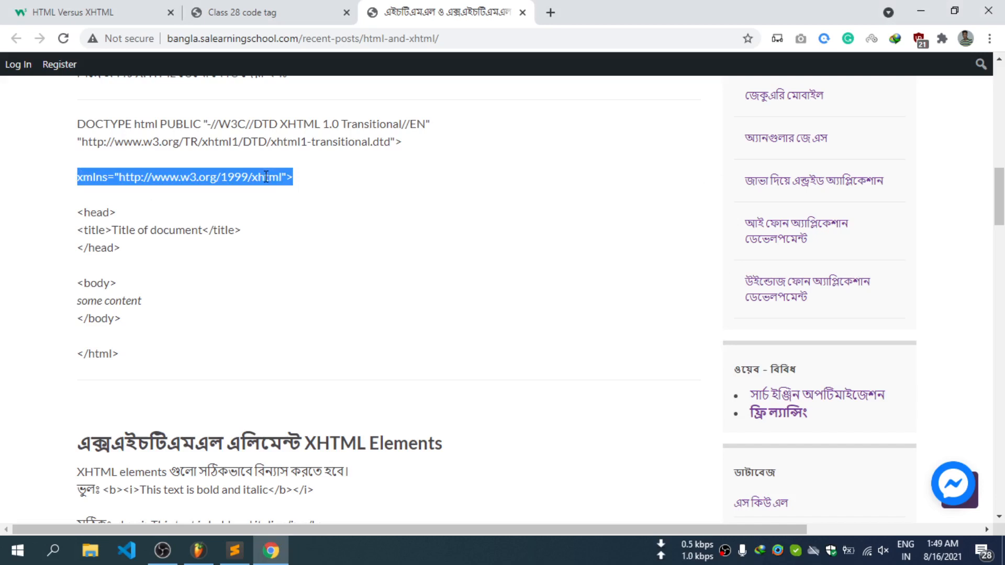
pyautogui.scroll(-3)
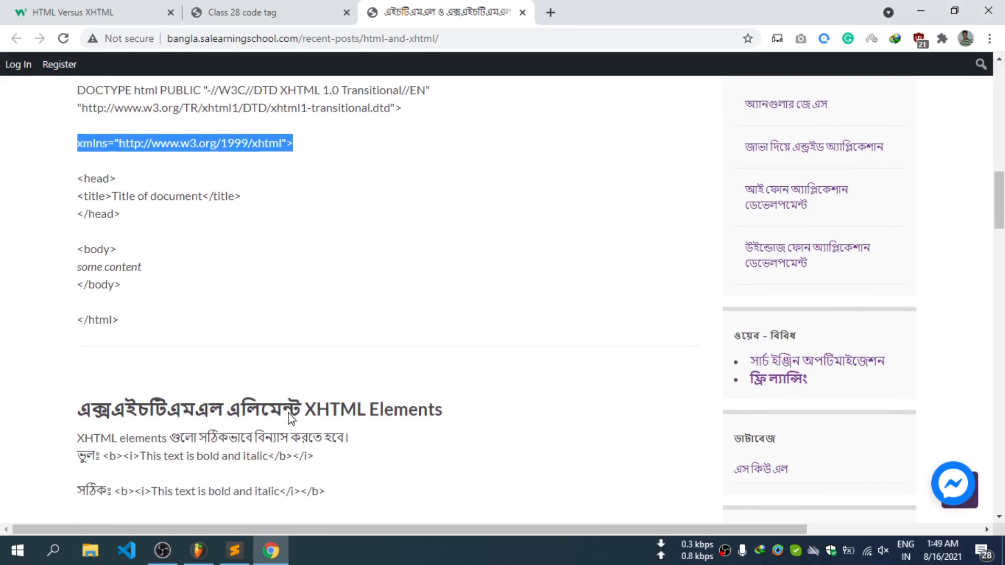
pyautogui.scroll(-3)
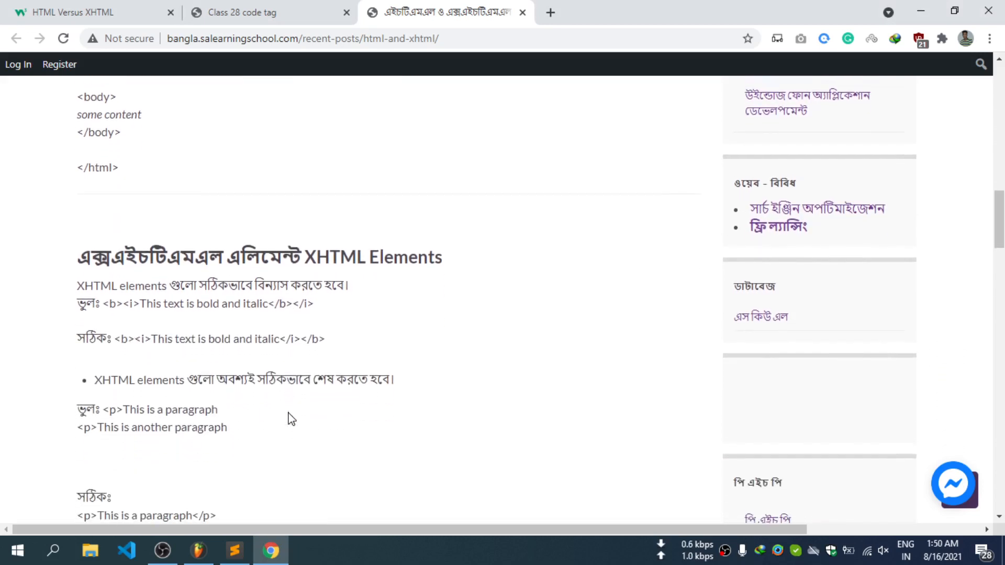
# Select the wrongly nested <b><i>…</b></i> example line and switch to index.html in Sublime Text
pyautogui.scroll(-3)
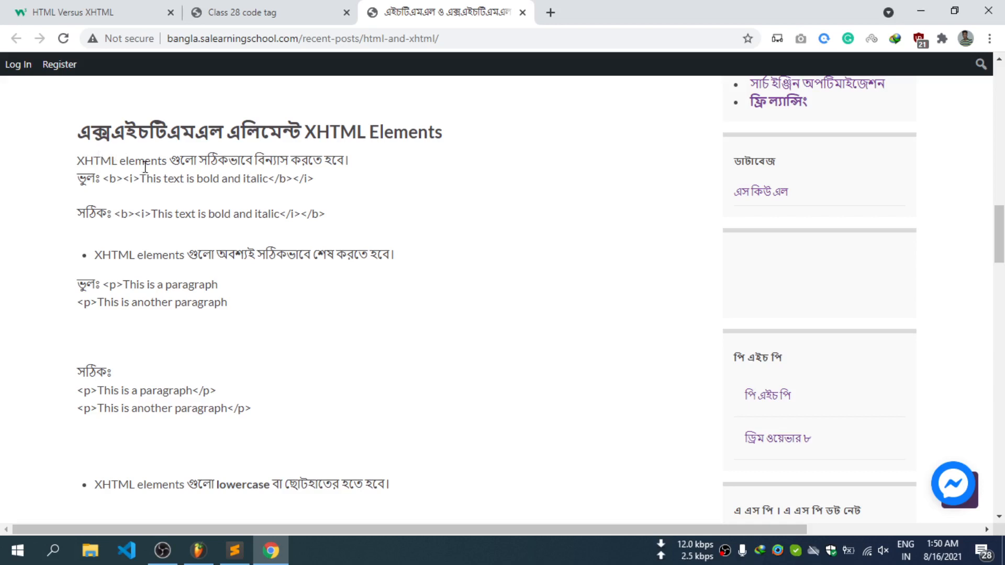
pyautogui.moveTo(147, 174)
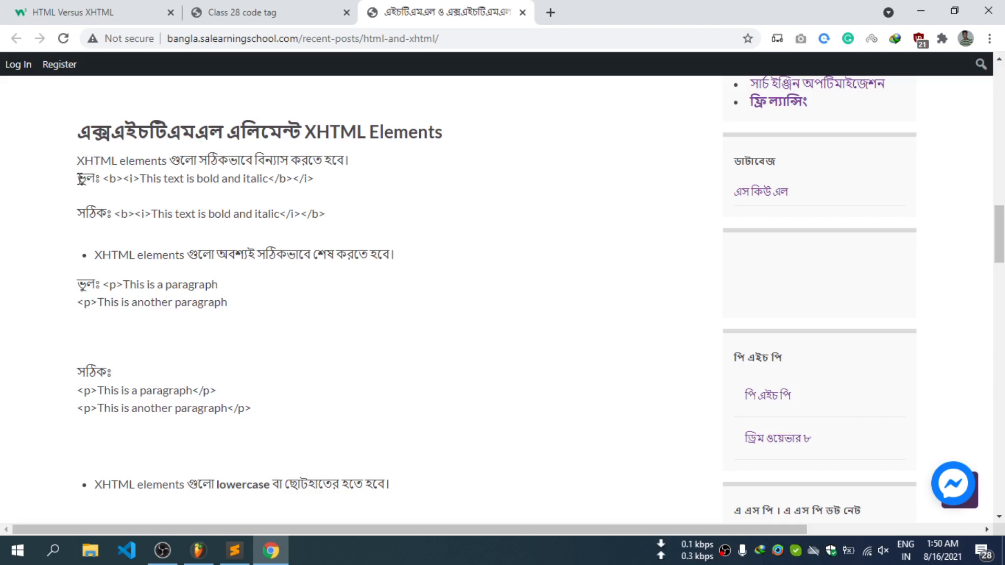
pyautogui.doubleClick(86, 180)
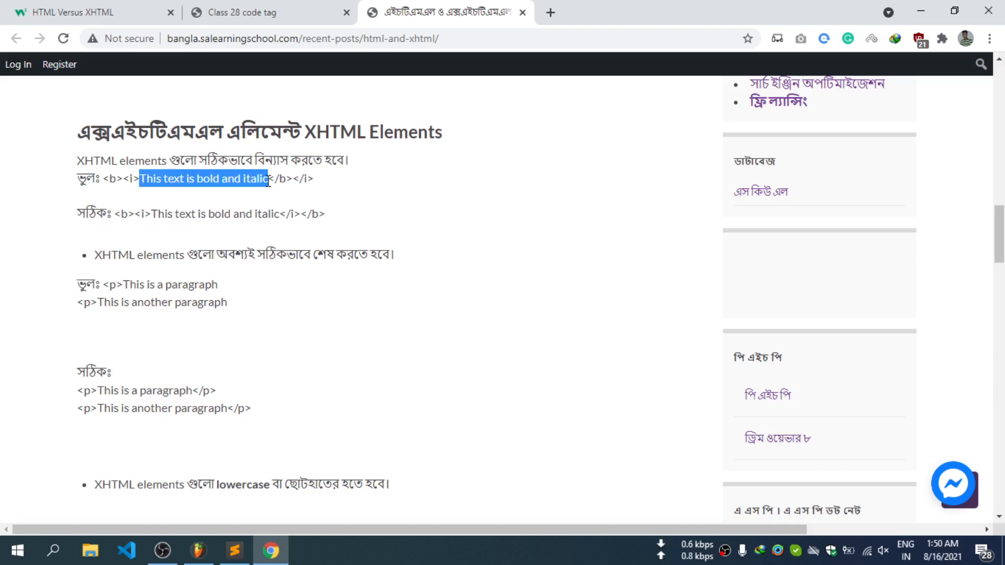
pyautogui.moveTo(274, 182)
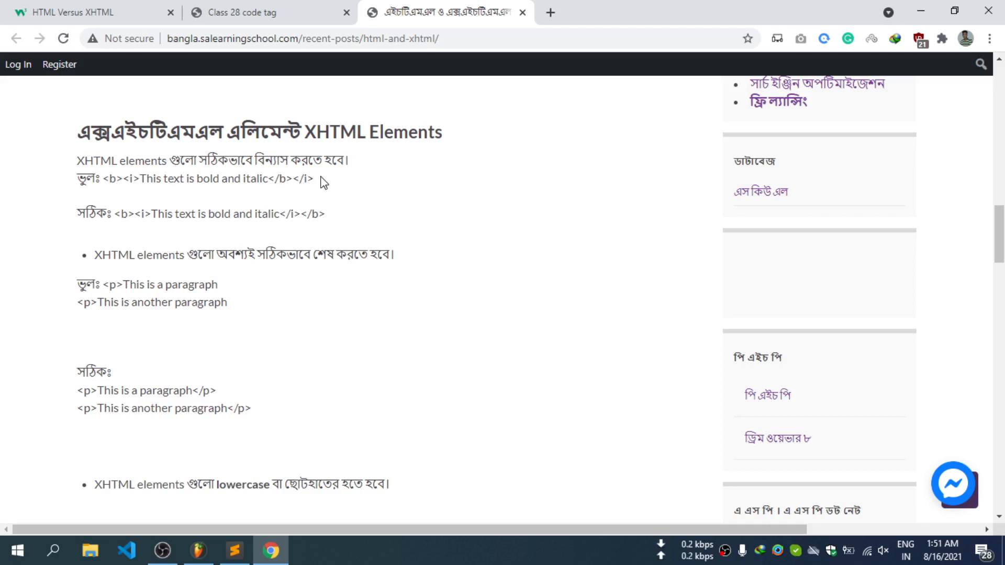
pyautogui.moveTo(112, 178); pyautogui.dragTo(315, 178)
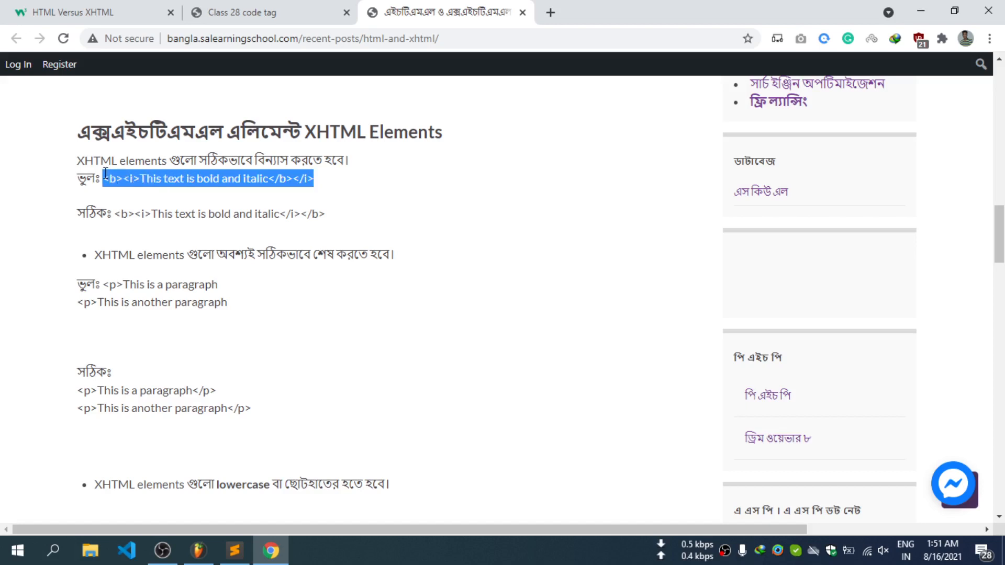
pyautogui.click(236, 550)
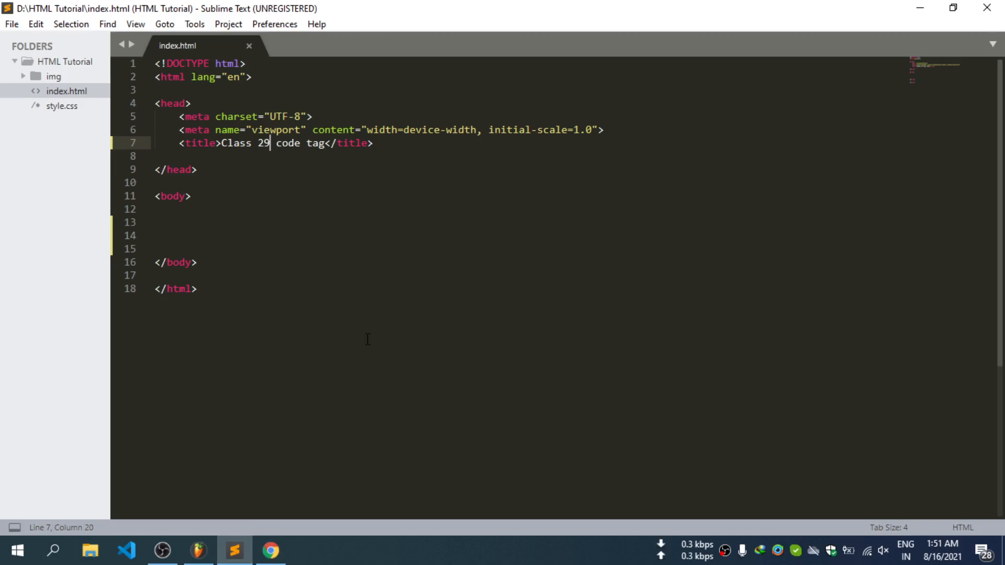
# Add '<b><i>This text is bold and italic</b></i>' to the body and preview it in the browser
pyautogui.write('<b><i>This text is bold and italic</b></i>')
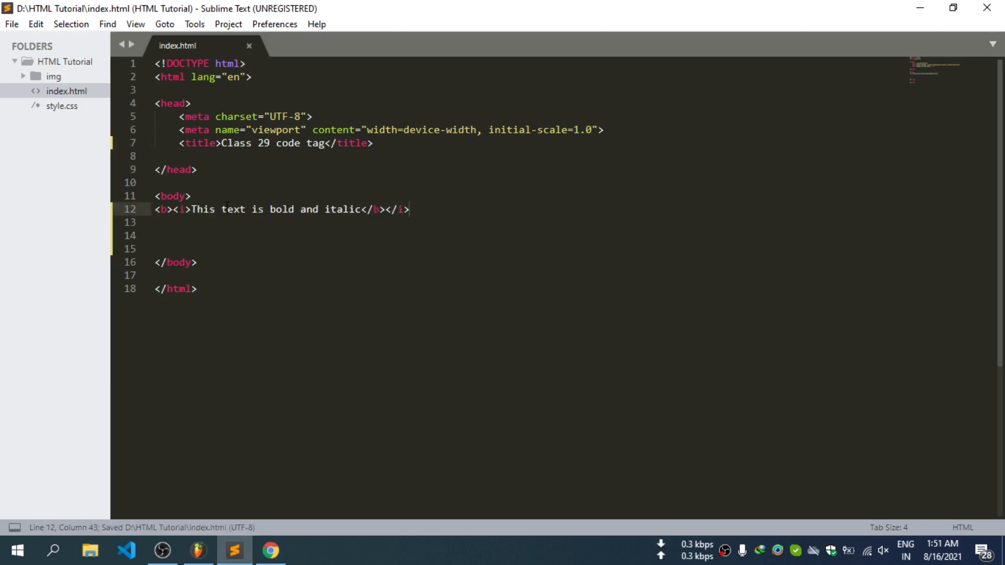
pyautogui.rightClick(245, 209)
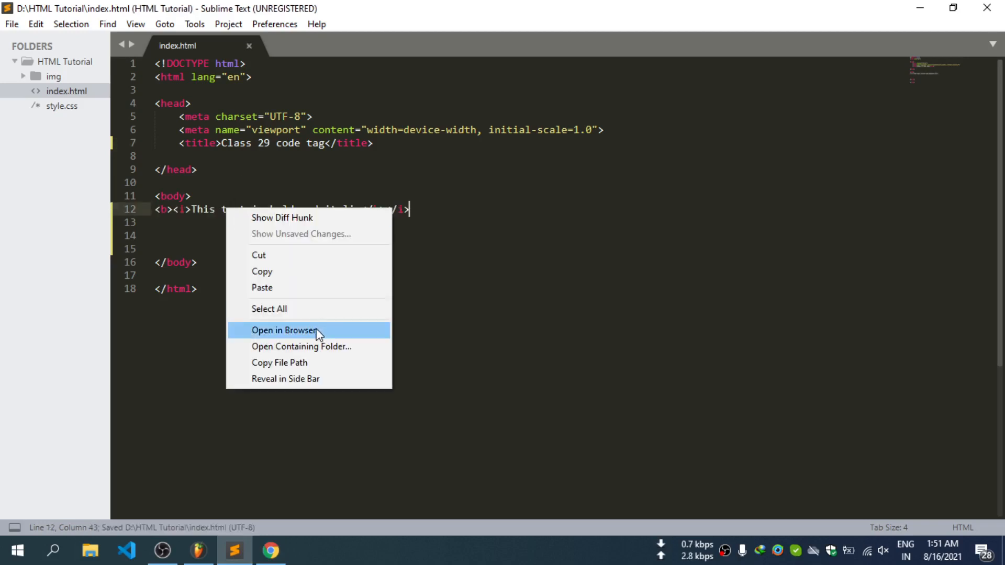
pyautogui.click(283, 330)
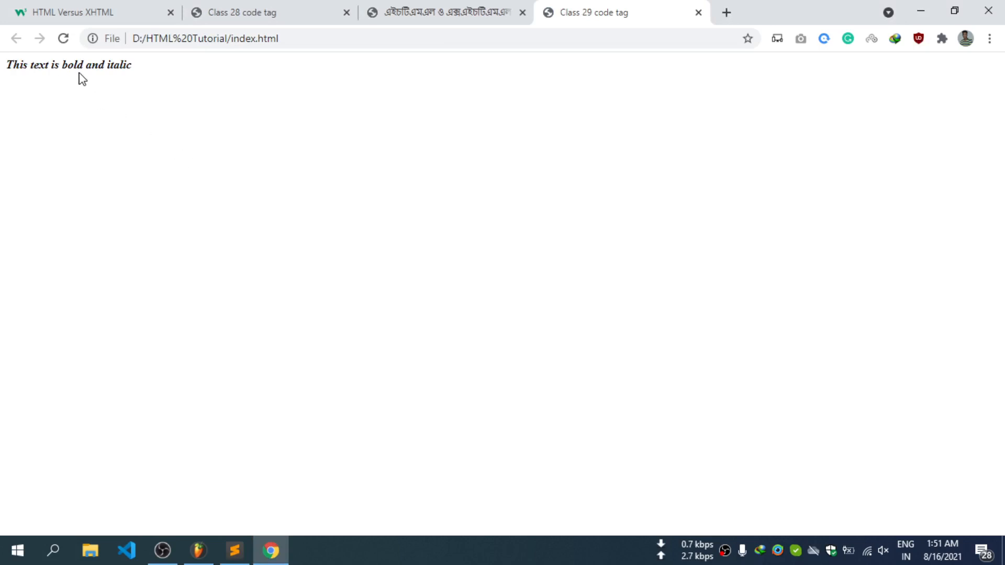
# Correct the closing-tag order to </i></b> and close the old Class 28 code tag page
pyautogui.click(234, 550)
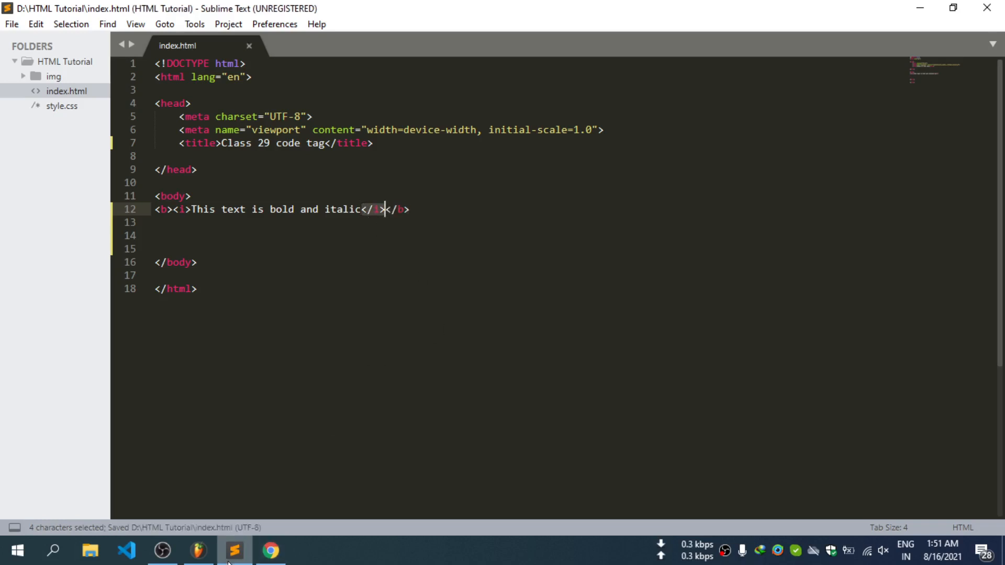
pyautogui.click(270, 550)
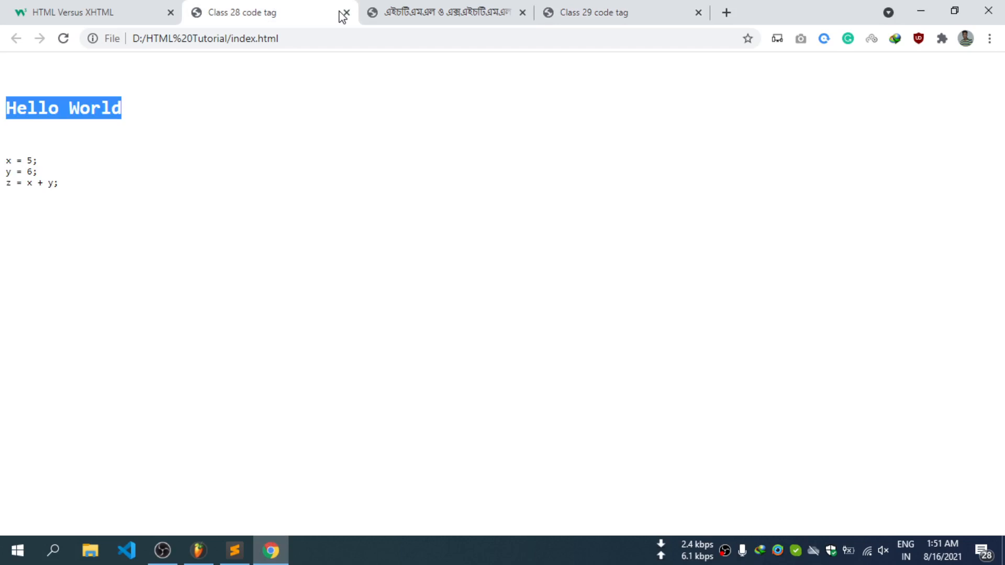
pyautogui.click(348, 12)
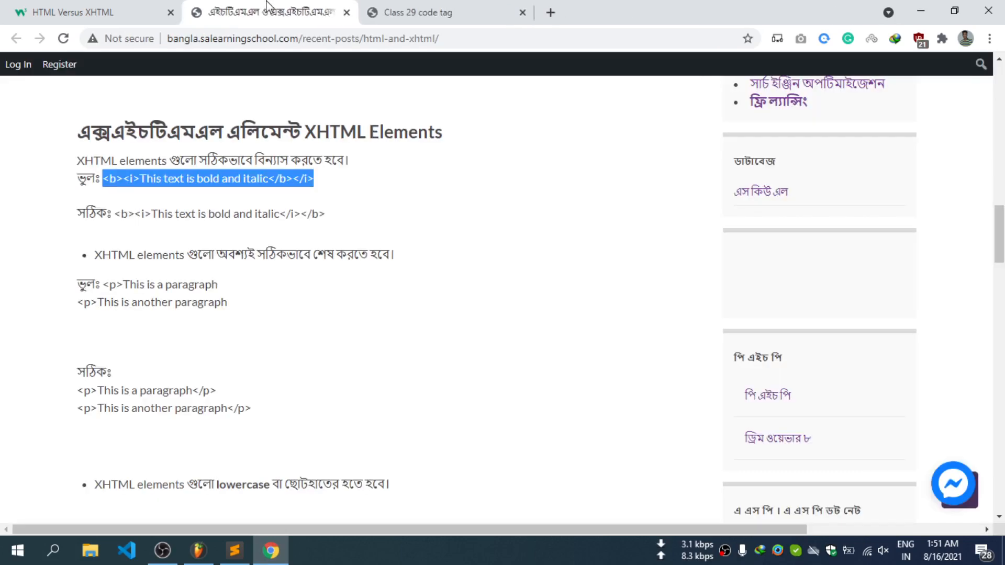
# Scroll past the root element rule to the XHTML Attributes lowercase, quoted and non-minimized examples
pyautogui.scroll(-3)
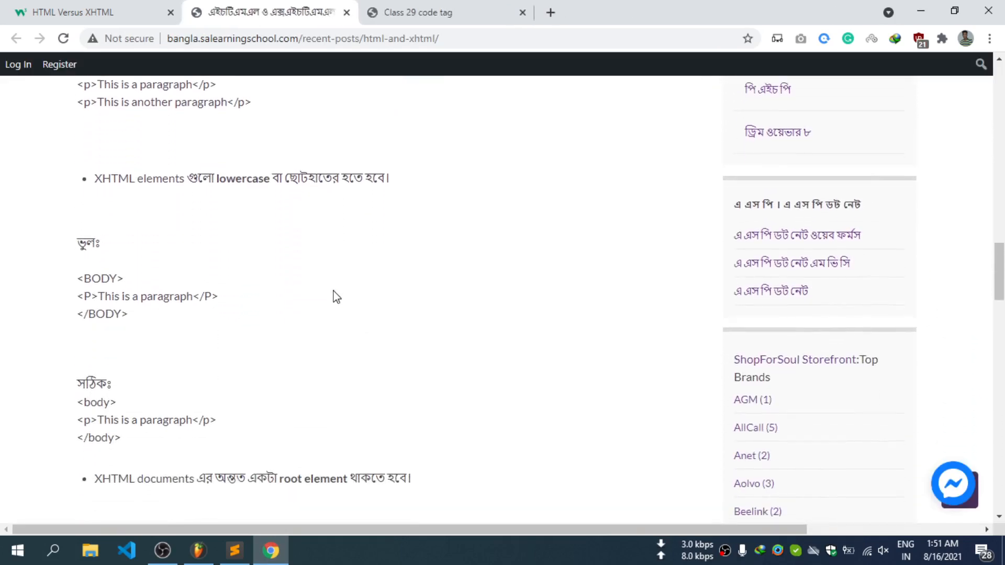
pyautogui.scroll(-3)
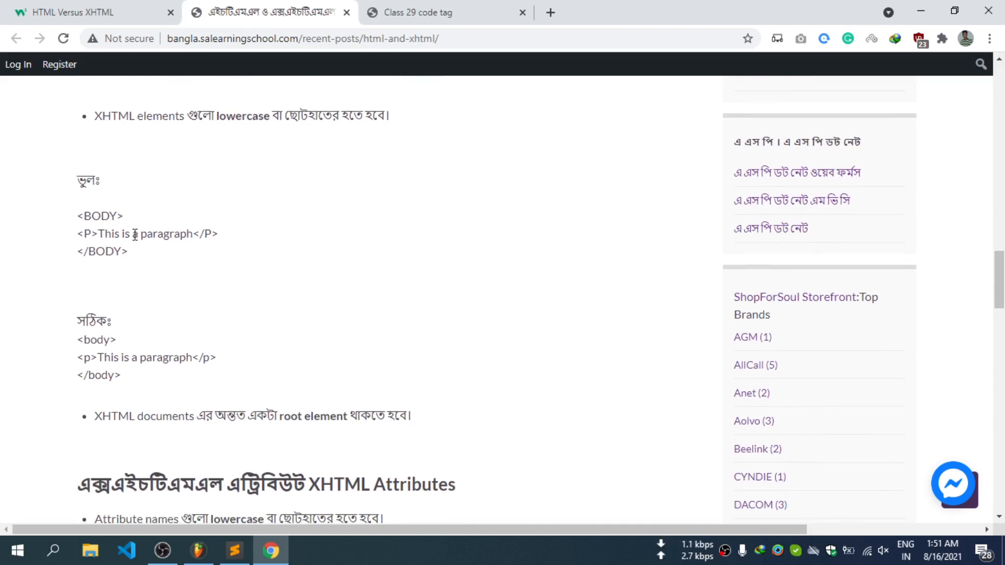
pyautogui.moveTo(167, 286)
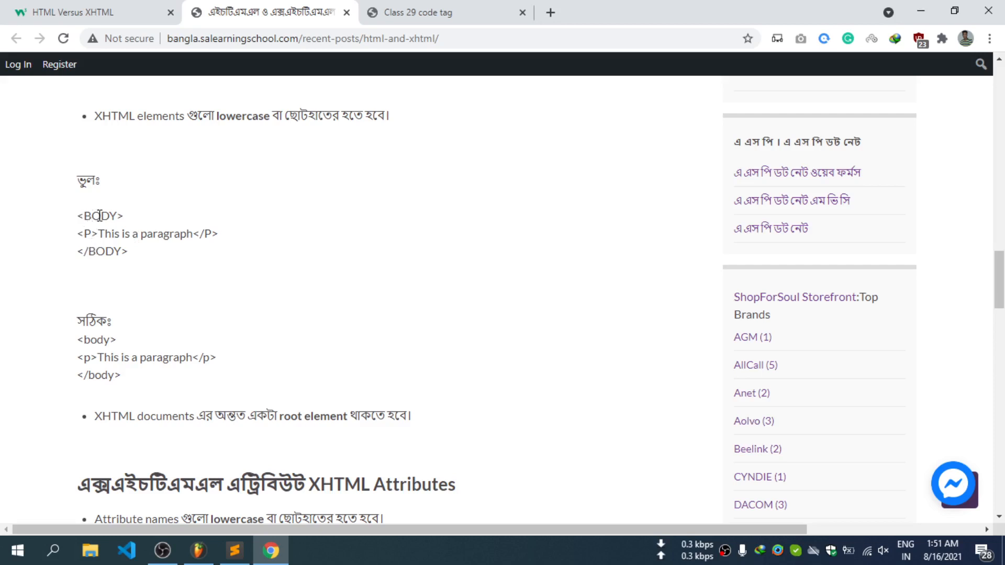
pyautogui.scroll(-3)
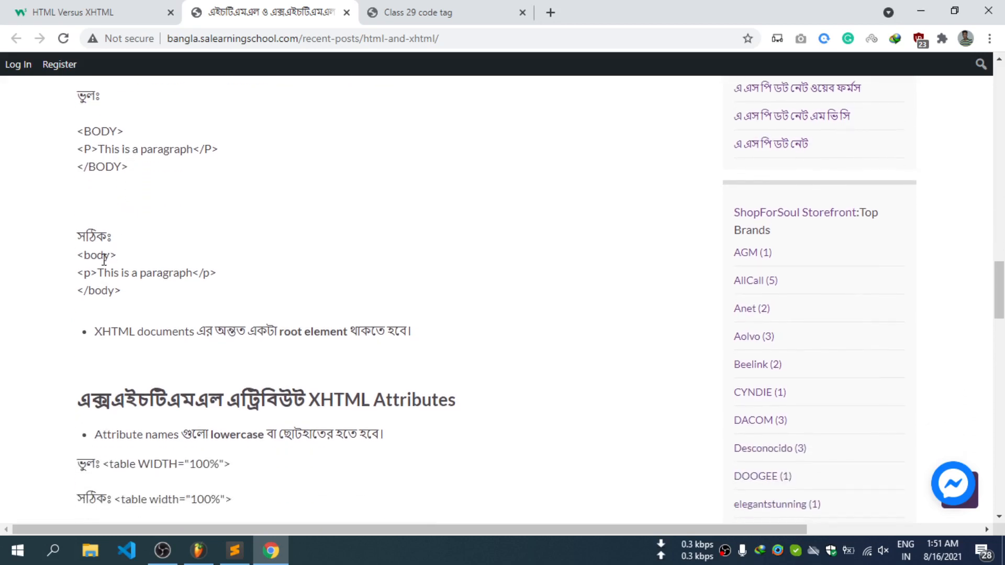
pyautogui.scroll(-3)
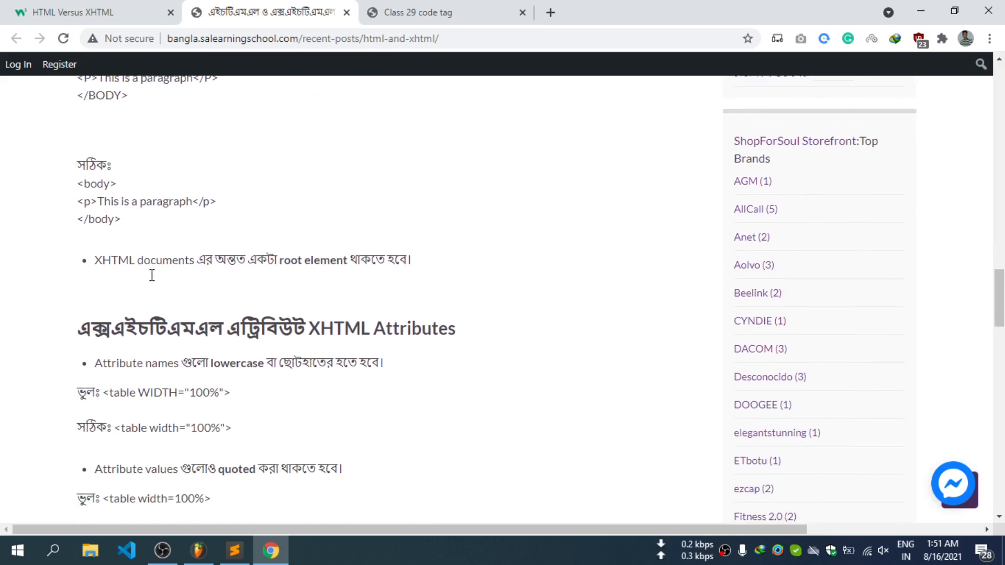
pyautogui.scroll(-3)
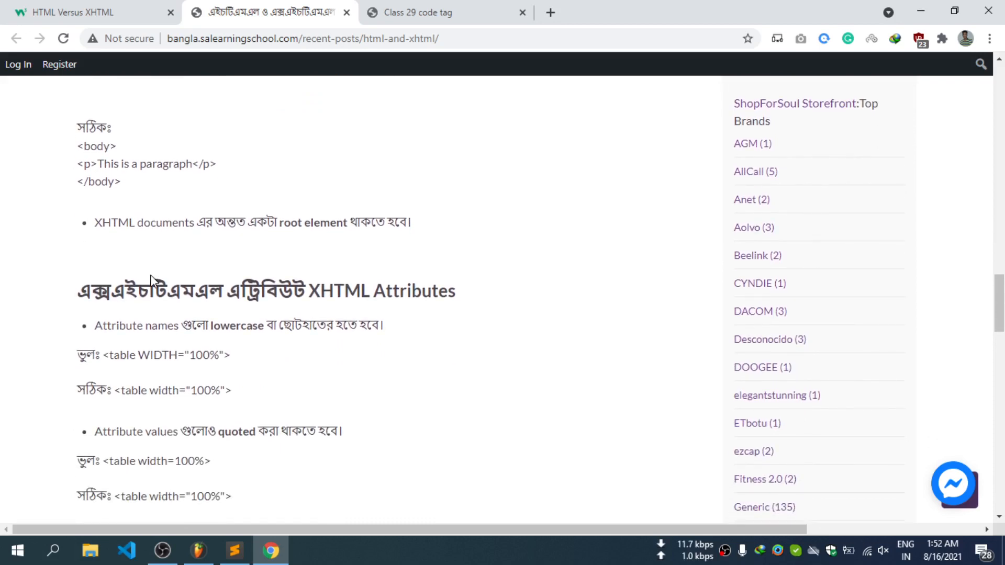
pyautogui.scroll(-3)
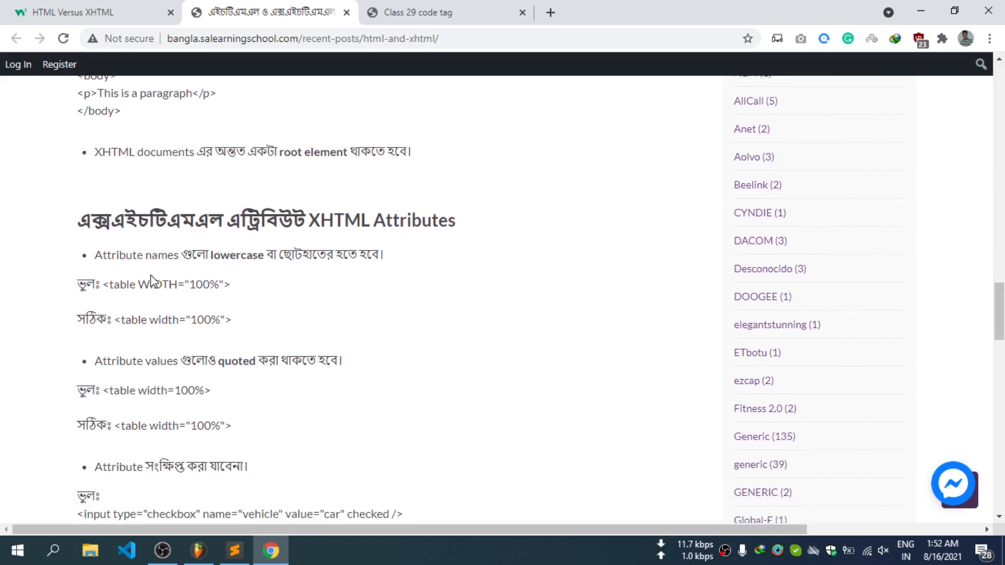
pyautogui.scroll(-3)
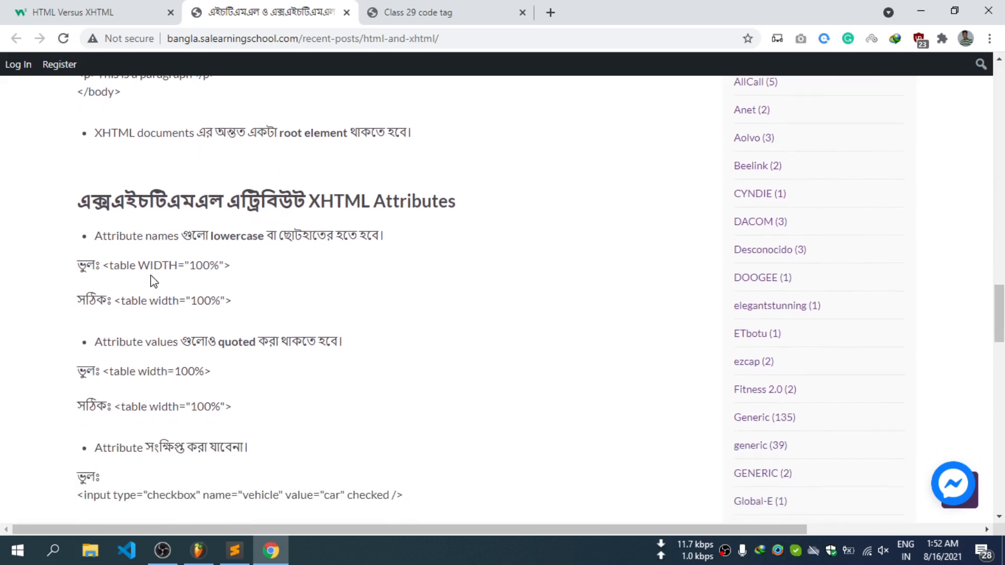
pyautogui.scroll(-3)
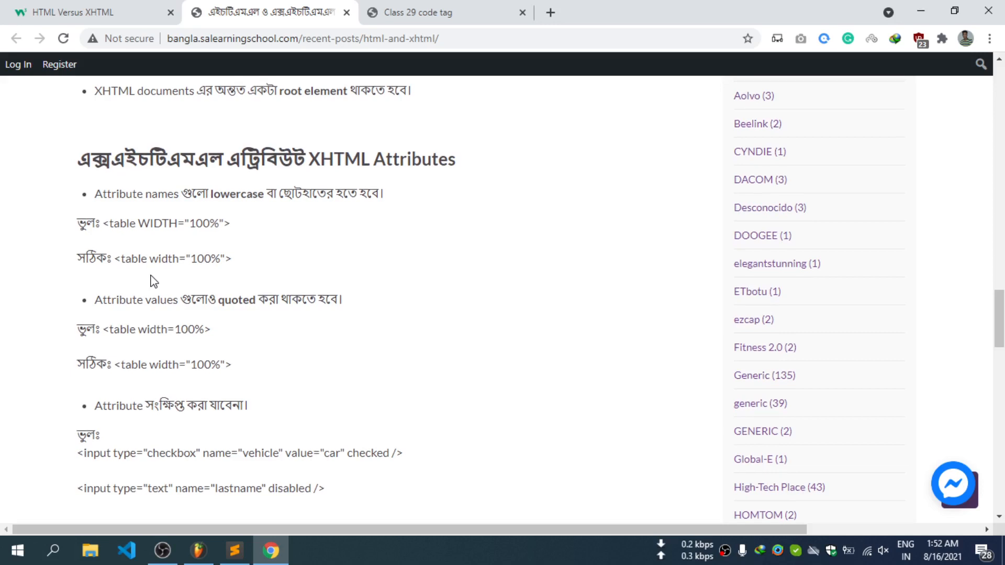
pyautogui.moveTo(154, 254)
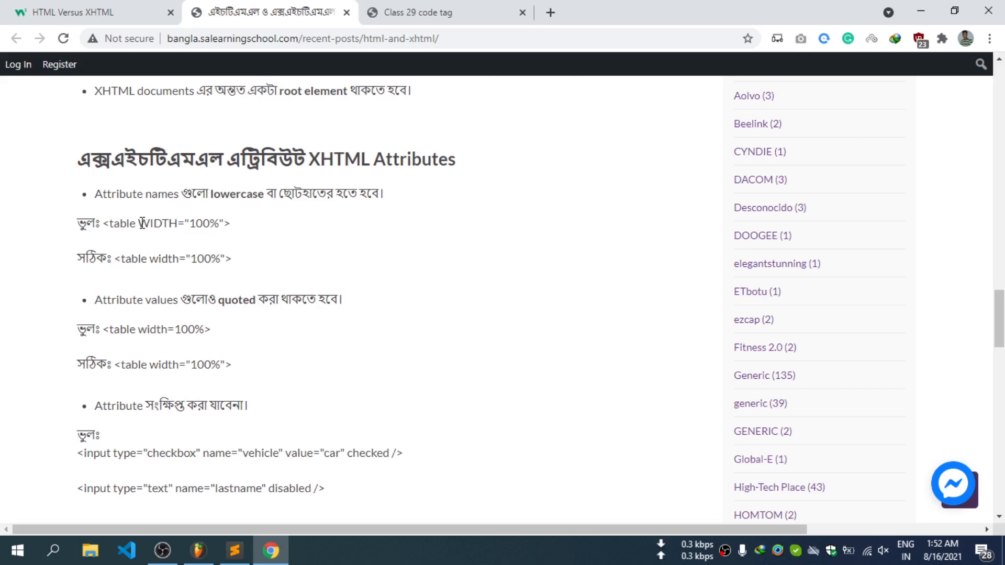
pyautogui.doubleClick(163, 259)
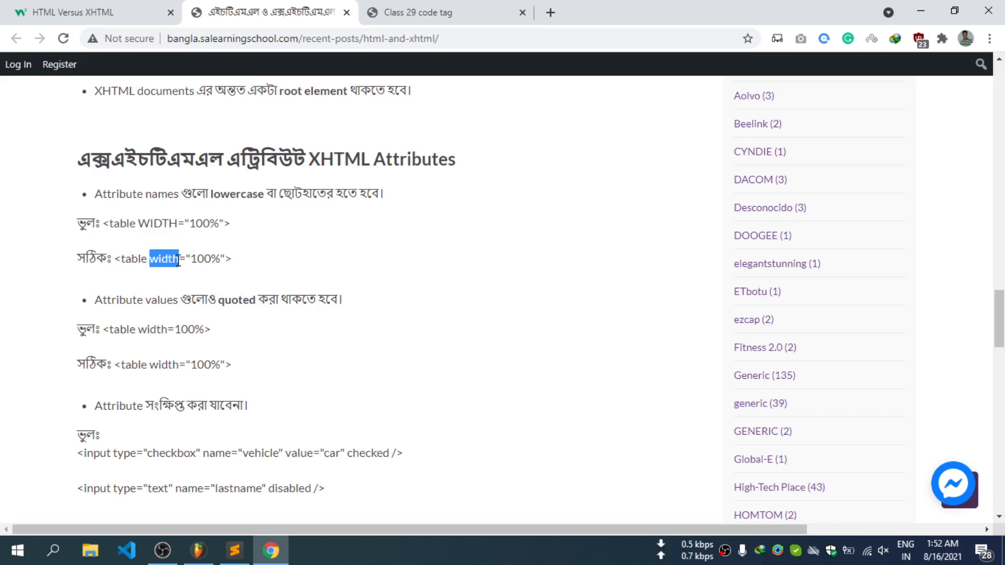
pyautogui.moveTo(107, 344)
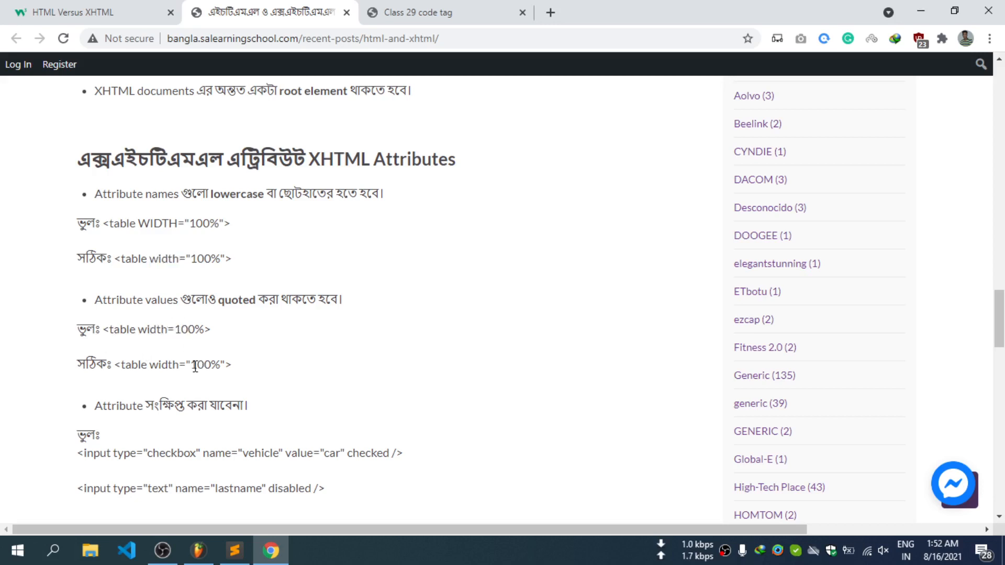
pyautogui.doubleClick(207, 365)
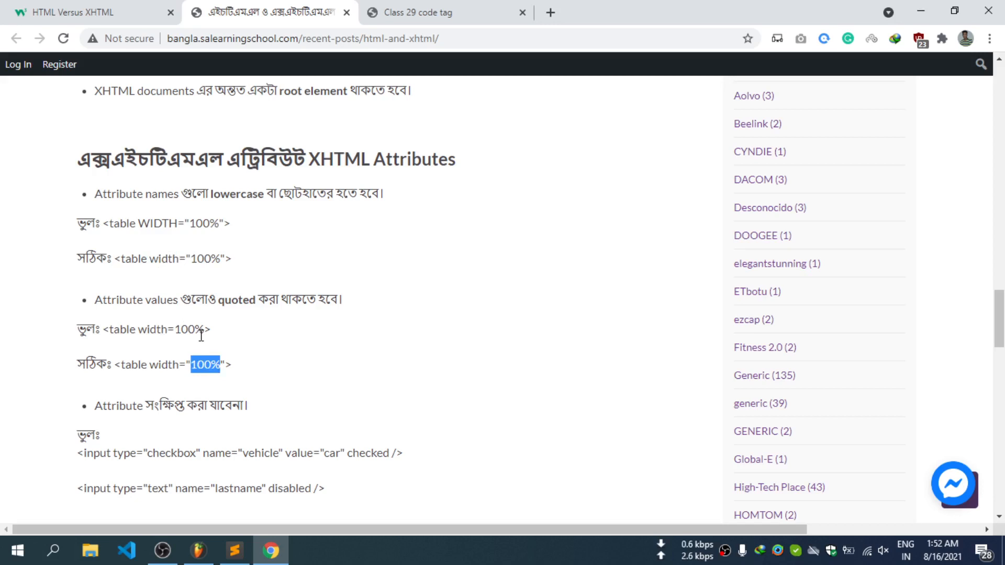
pyautogui.moveTo(199, 342)
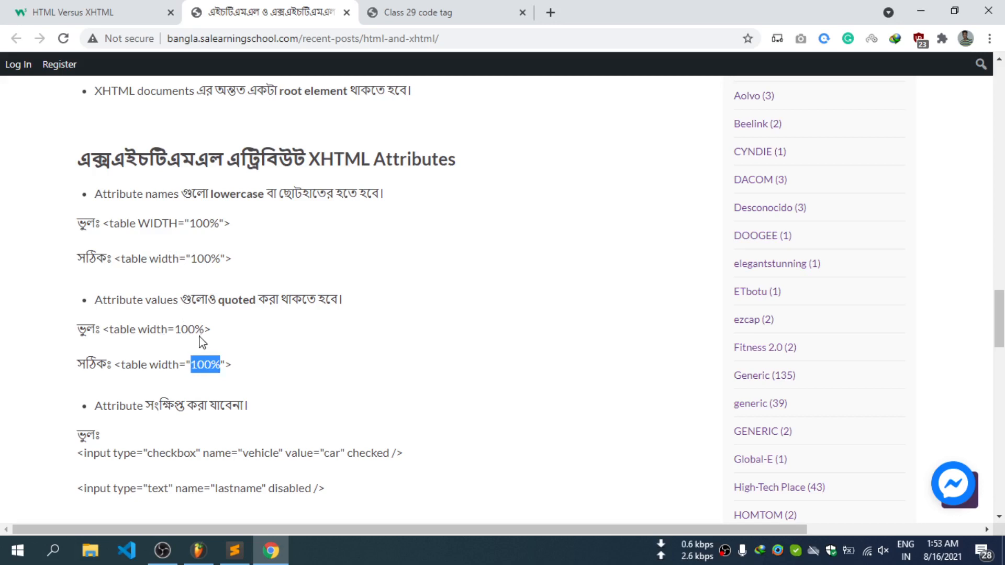
pyautogui.moveTo(182, 332)
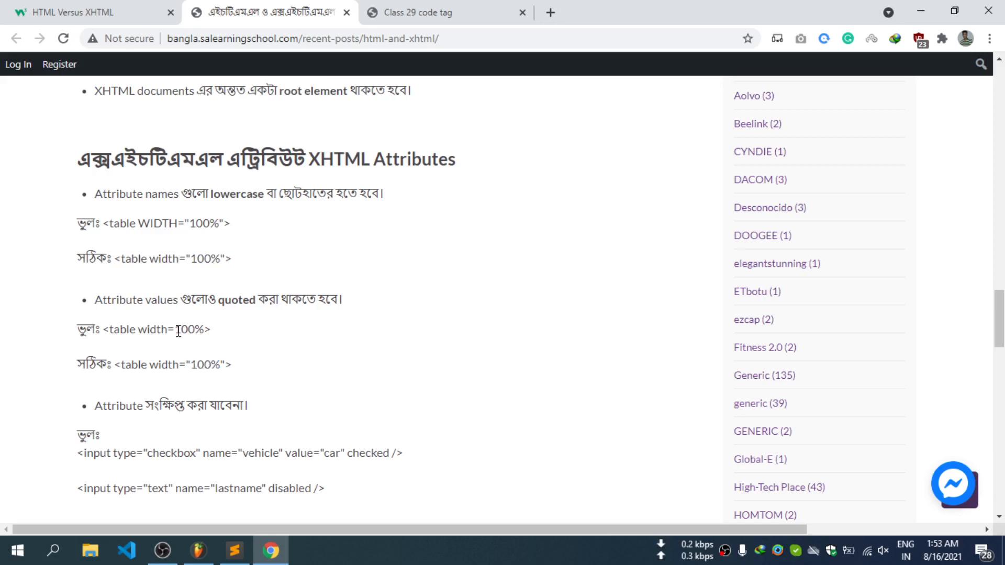
pyautogui.doubleClick(195, 344)
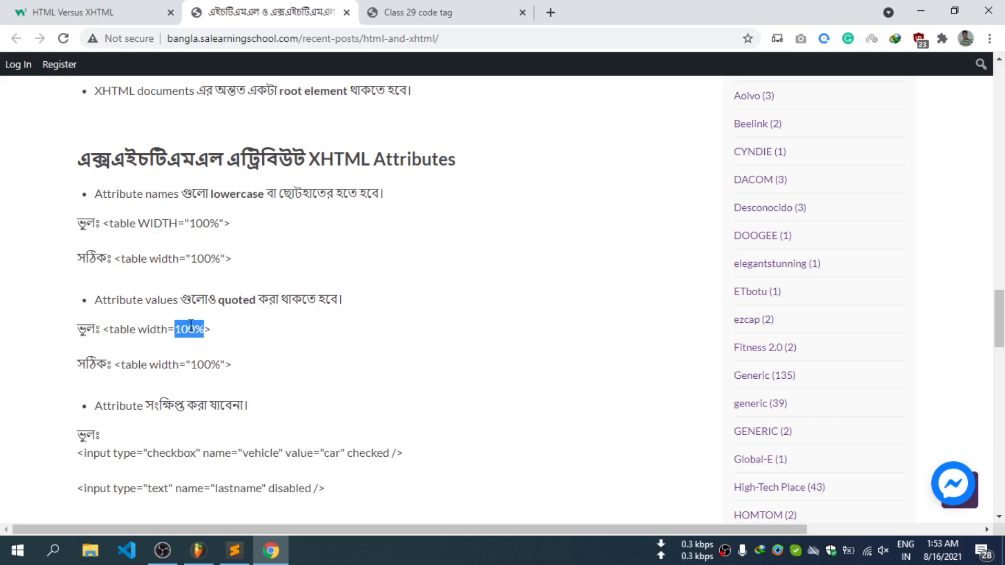
pyautogui.moveTo(201, 365)
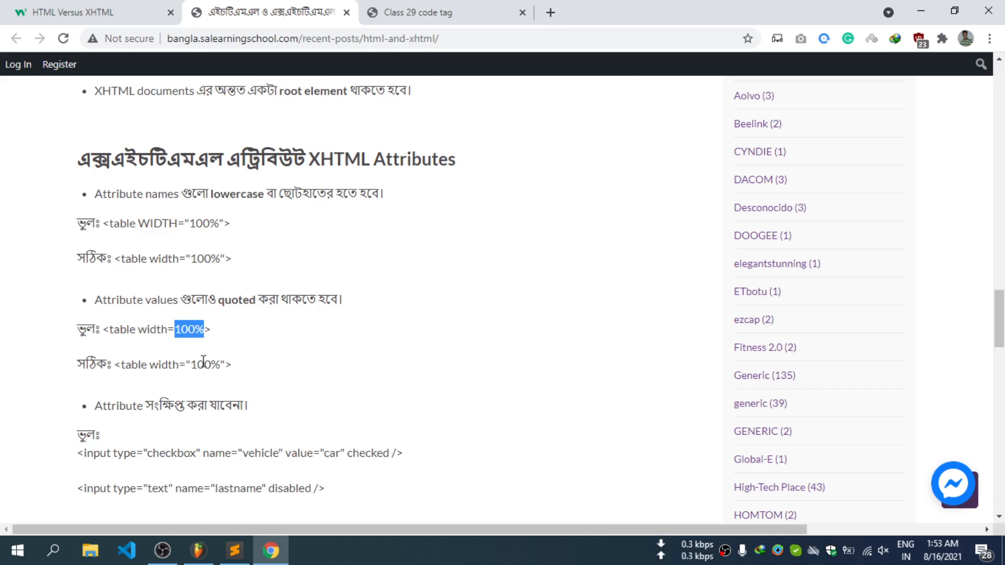
# Scroll through the HTML-to-XHTML conversion steps and back up to the article title
pyautogui.scroll(-3)
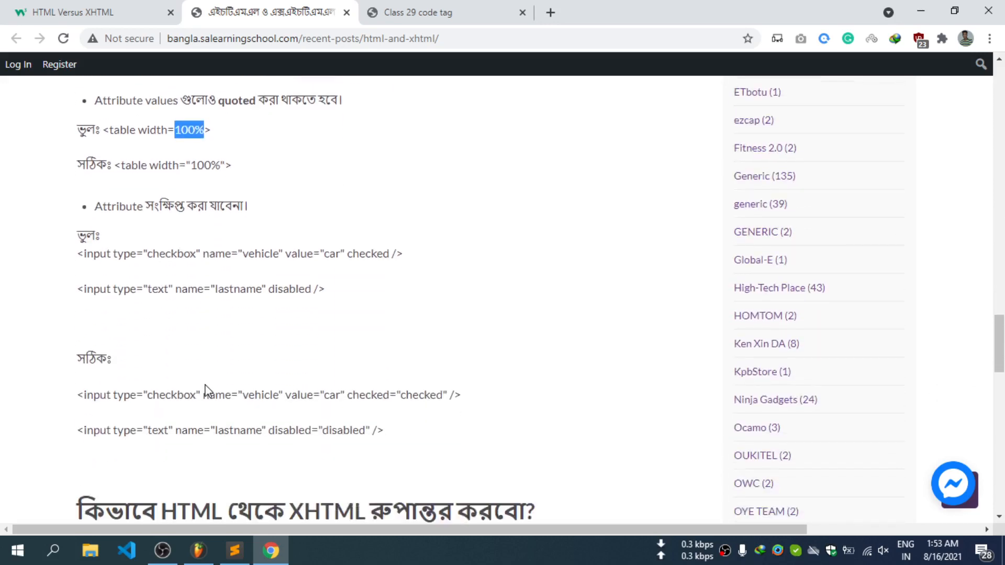
pyautogui.scroll(-3)
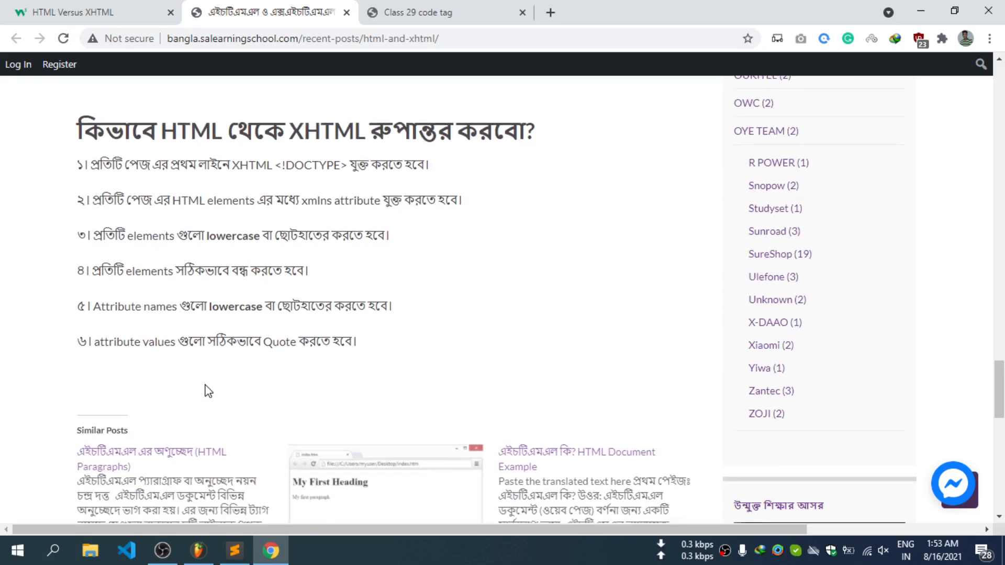
pyautogui.scroll(-3)
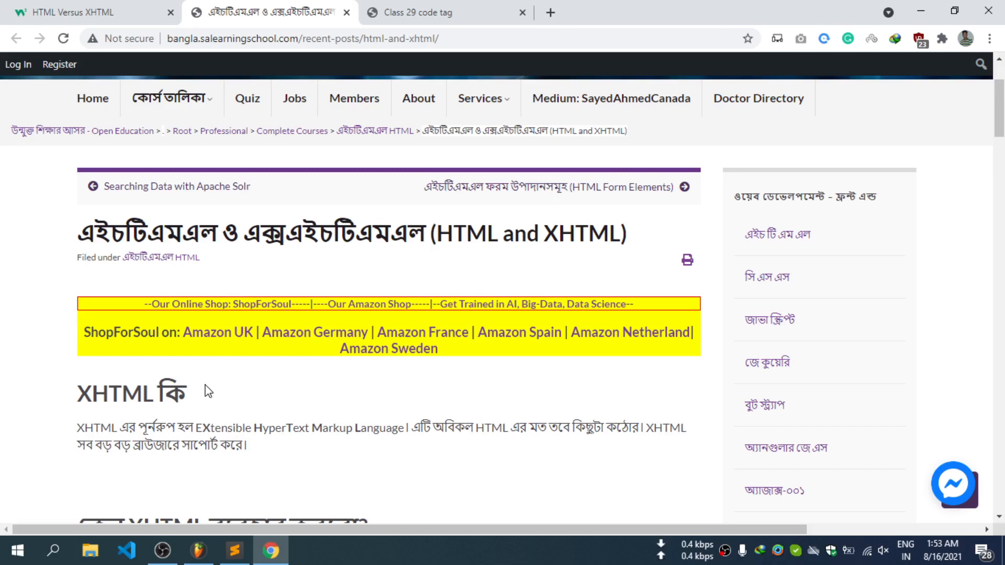
pyautogui.moveTo(298, 413)
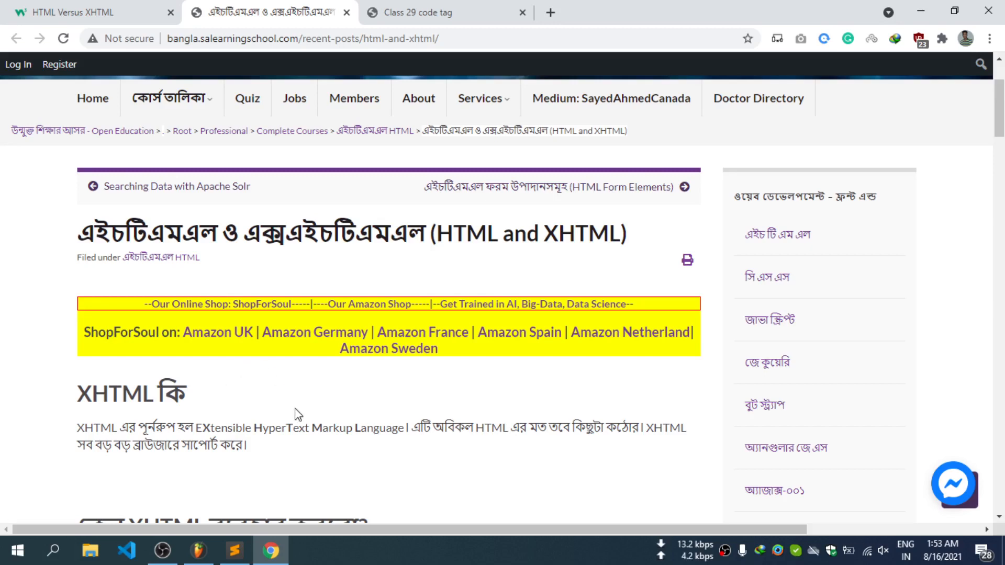
pyautogui.scroll(-3)
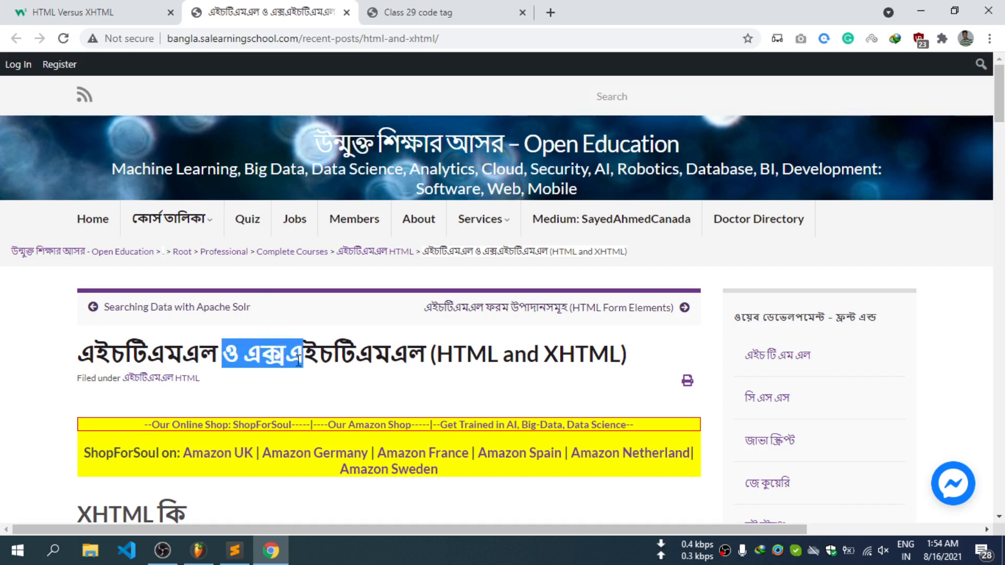
# Bring up W3Schools' HTML Versus XHTML page at 'The Most Important Differences from HTML' list
pyautogui.click(79, 12)
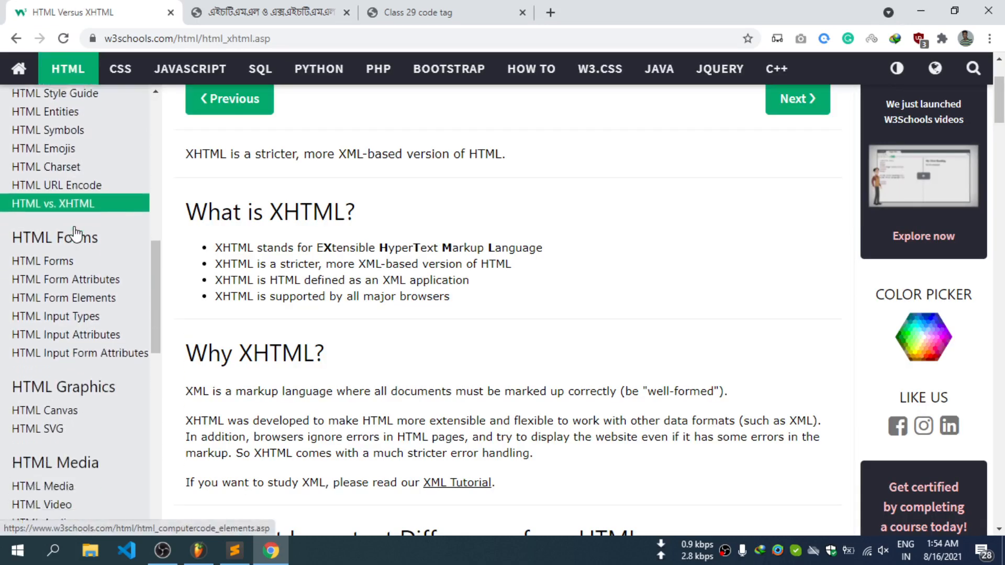
pyautogui.scroll(-3)
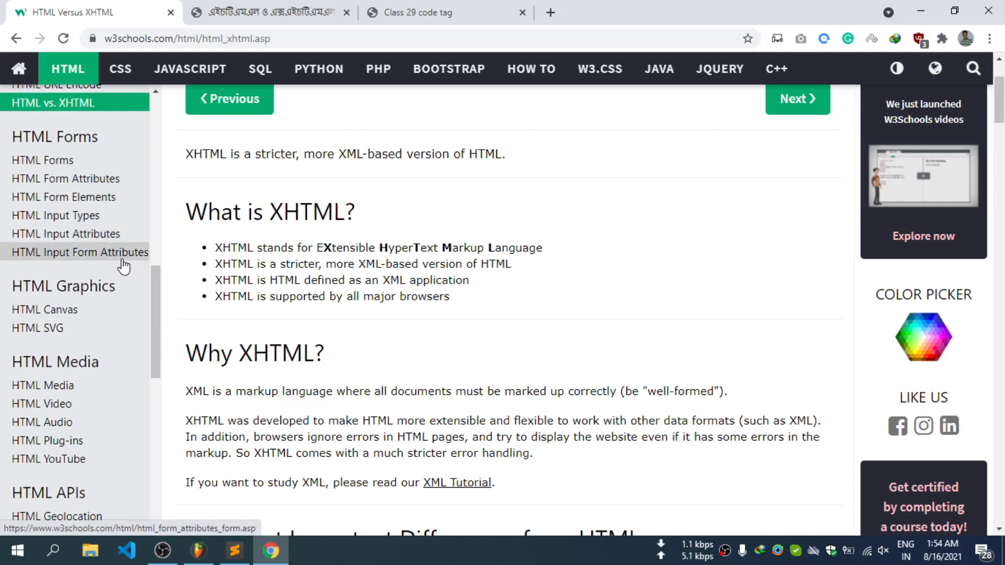
pyautogui.scroll(-3)
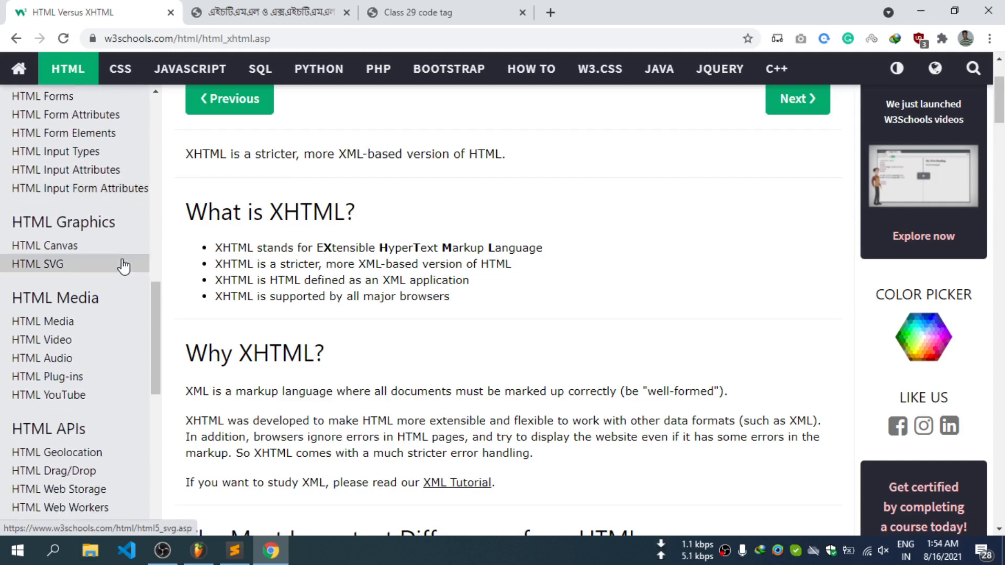
pyautogui.scroll(-3)
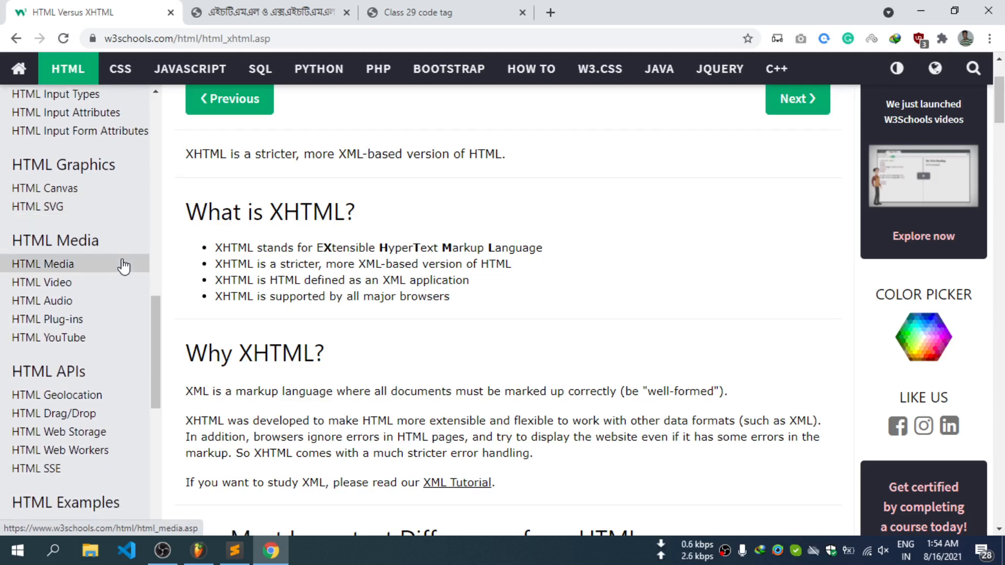
pyautogui.scroll(-3)
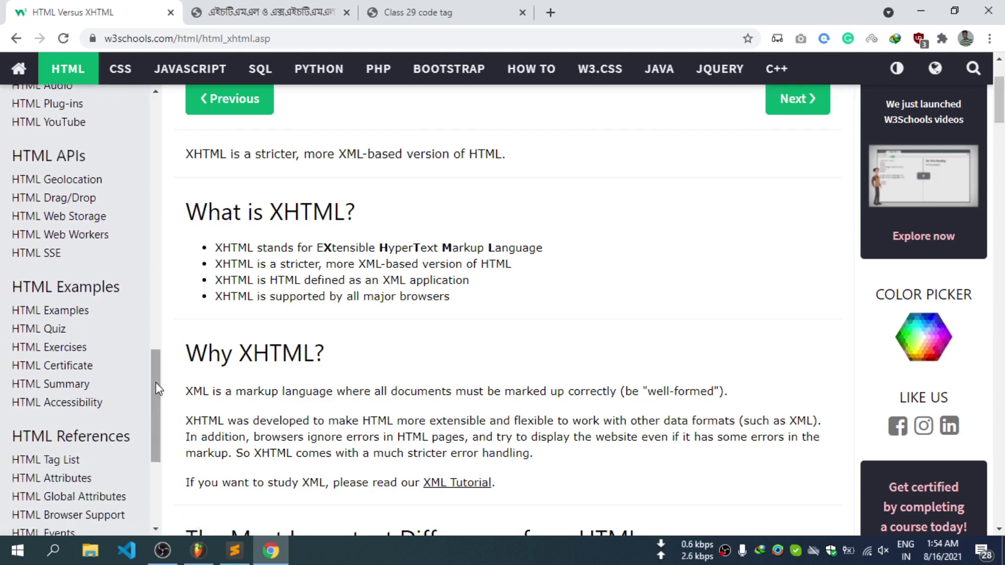
pyautogui.scroll(-3)
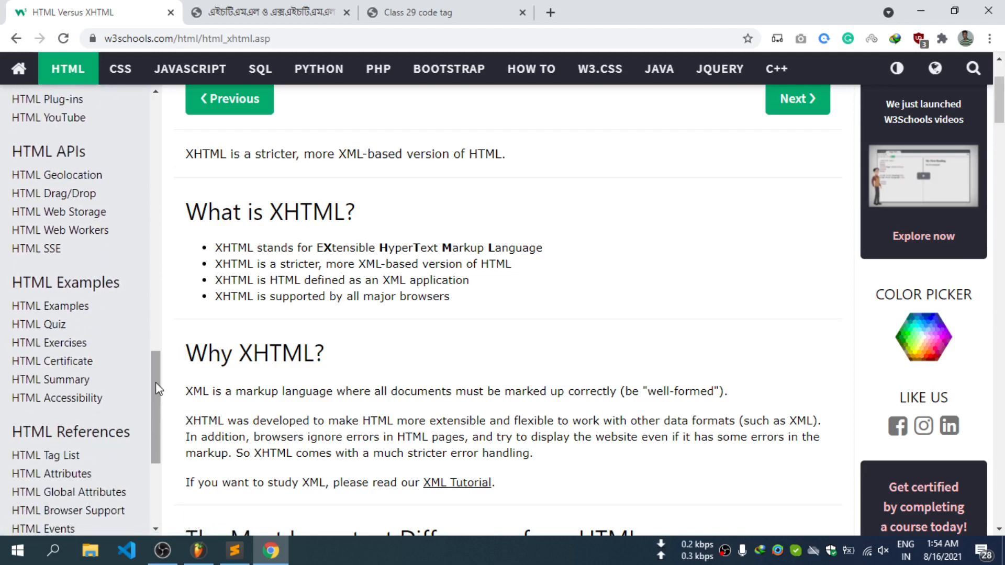
pyautogui.scroll(-3)
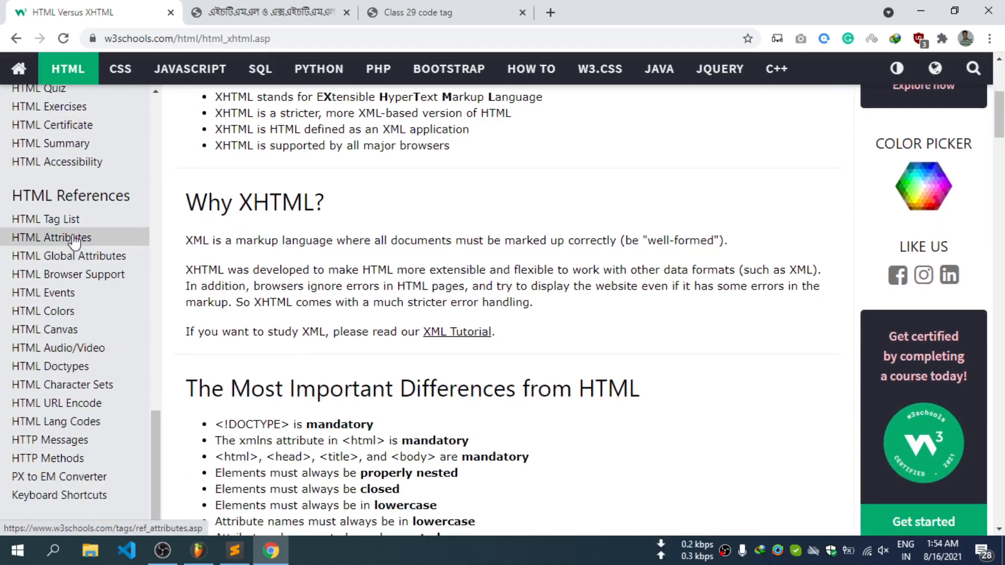
pyautogui.scroll(-3)
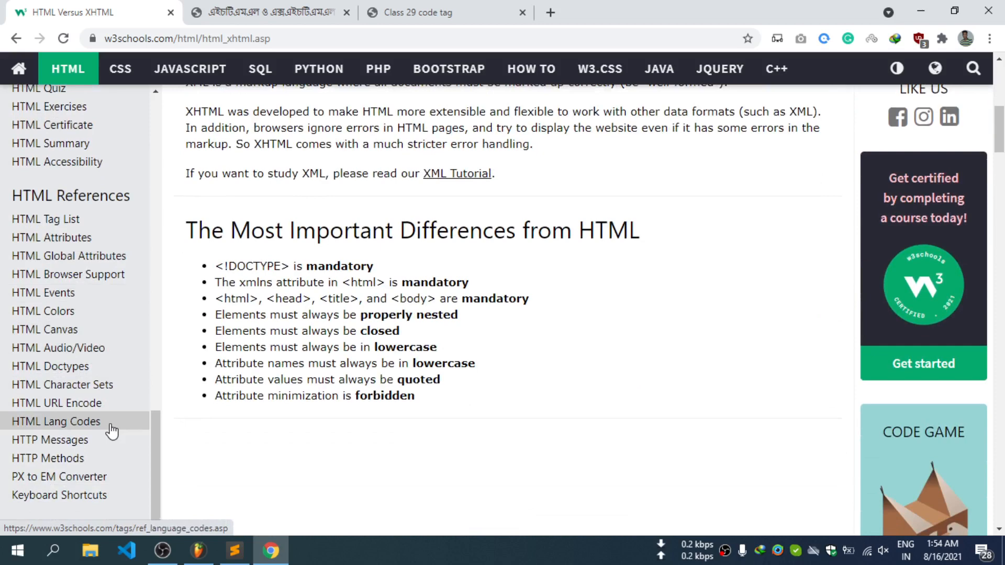